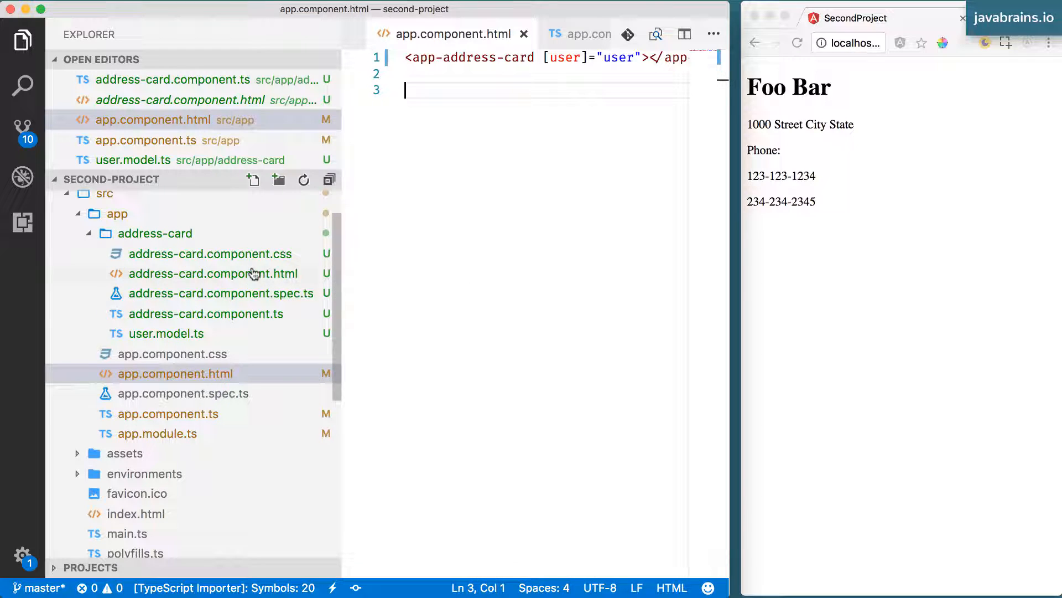
Open address-card.component.css from the Explorer, still empty
{"action": "left_click", "coordinate": [211, 254]}
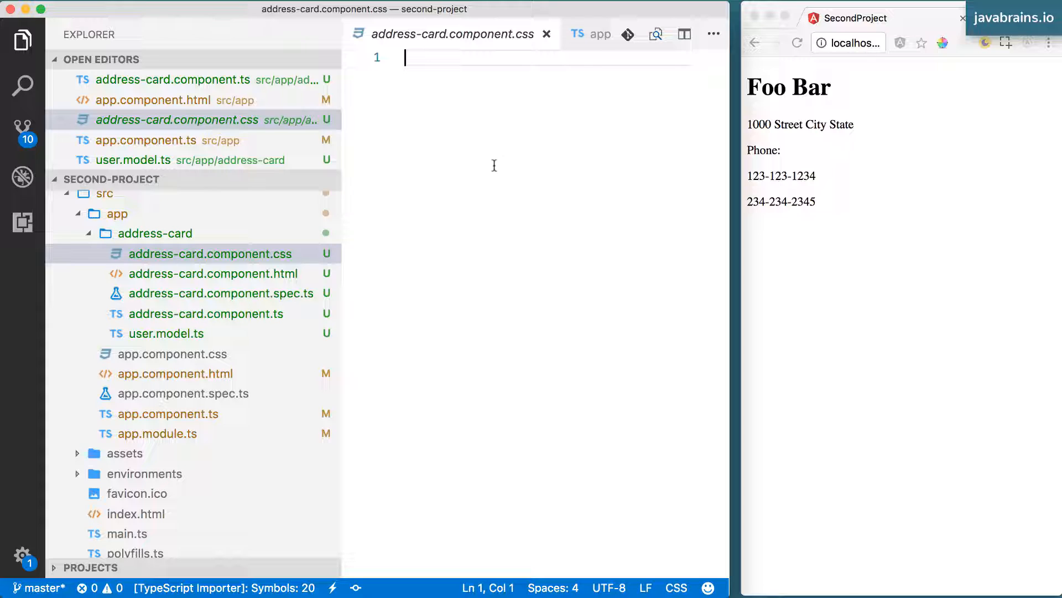
{"action": "mouse_move", "coordinate": [369, 177]}
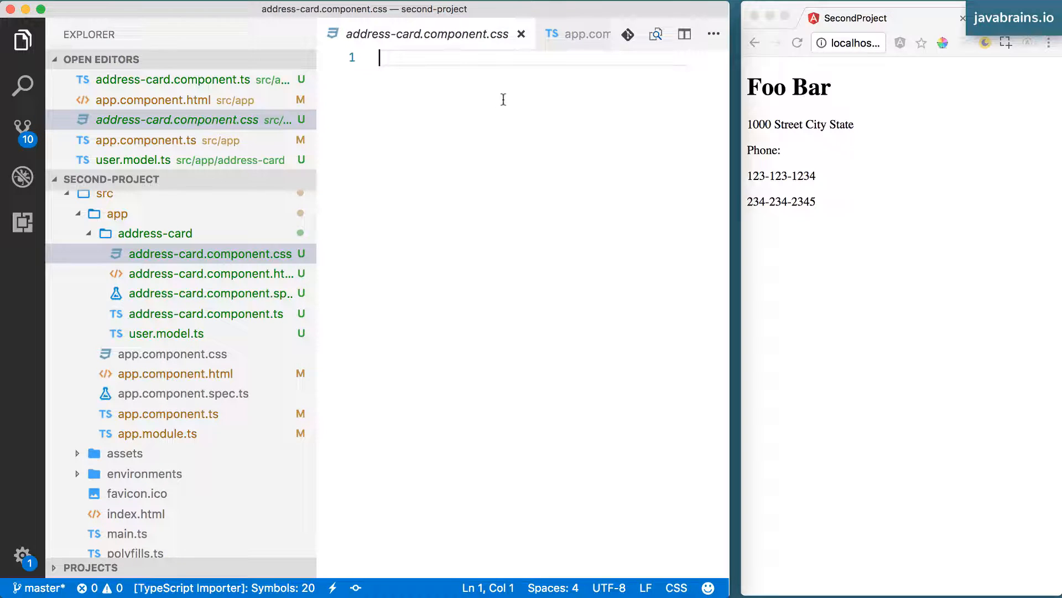
{"action": "left_click", "coordinate": [146, 140]}
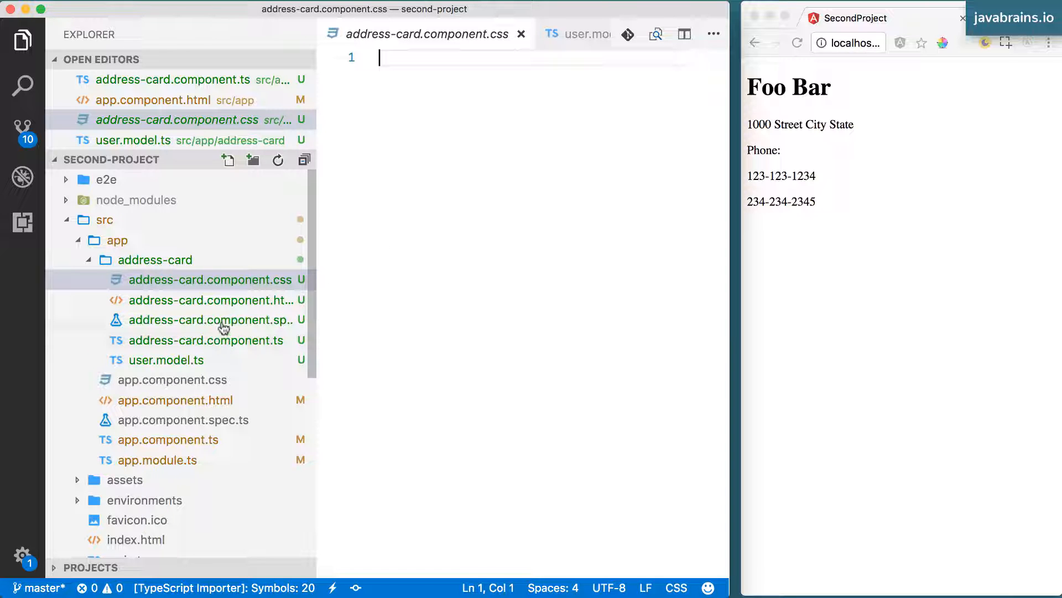
Add class="address-card" to the outer div in address-card.component.html
{"action": "left_click", "coordinate": [211, 300]}
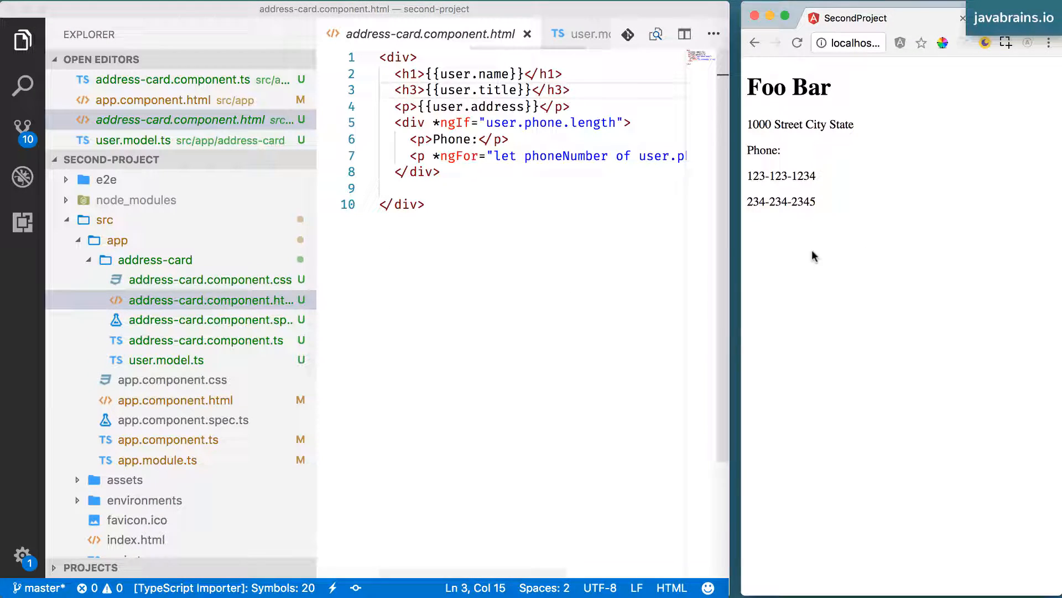
{"action": "left_click", "coordinate": [211, 299]}
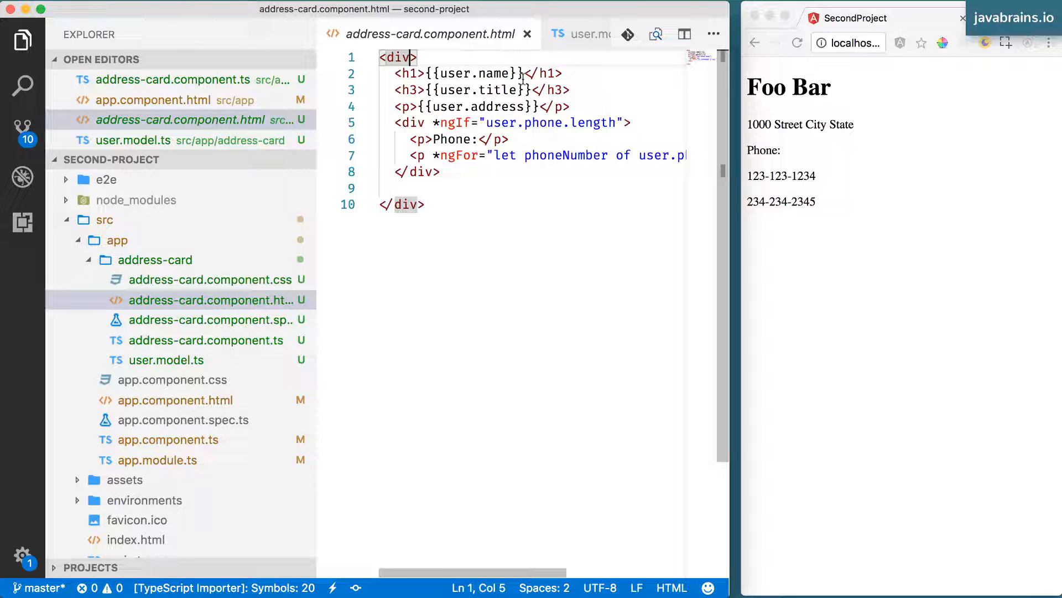
{"action": "type", "text": "class=\"address-"}
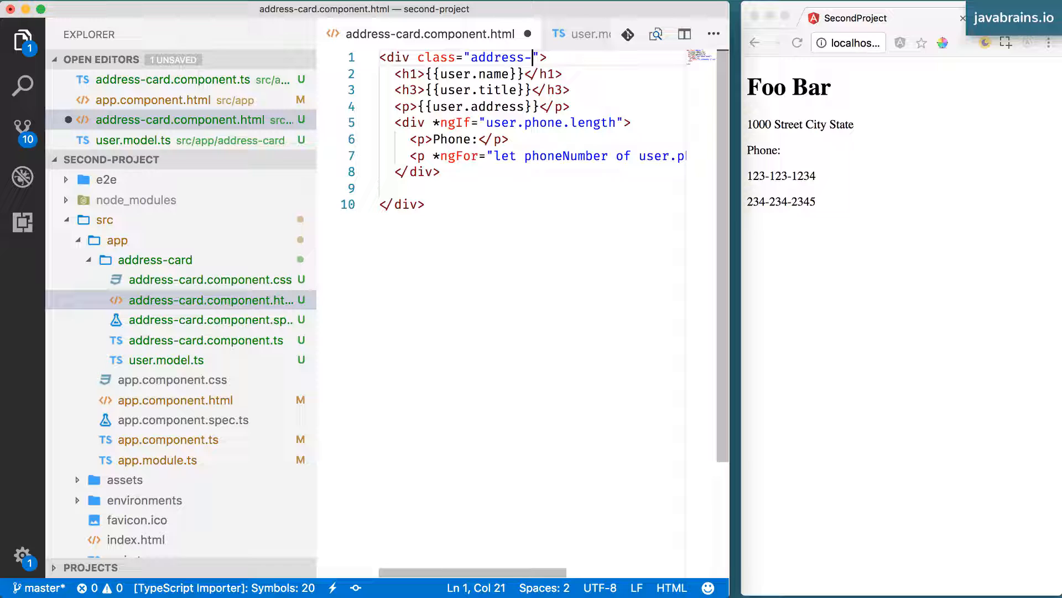
{"action": "type", "text": "card"}
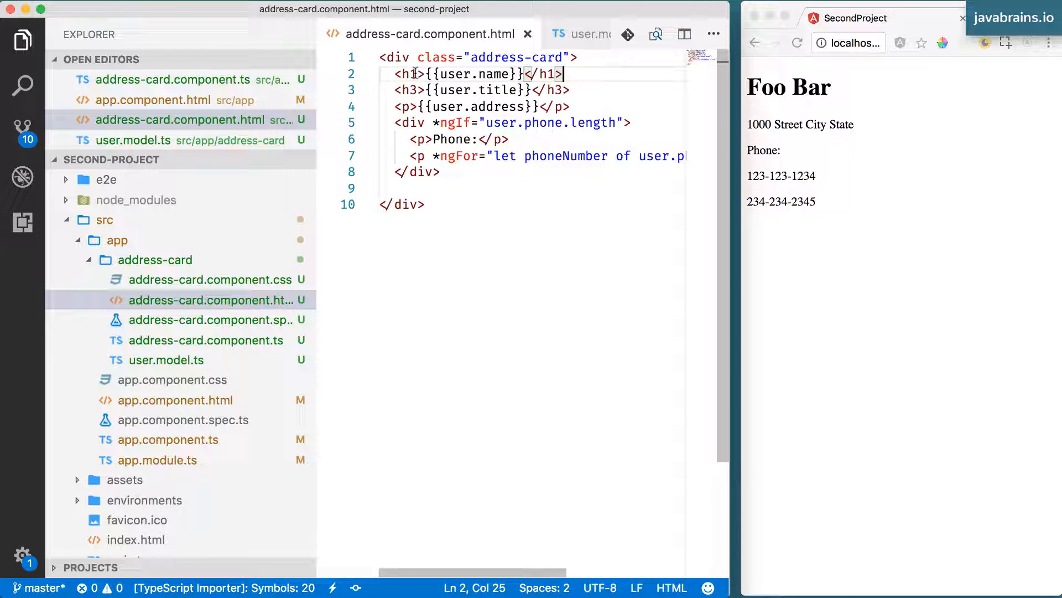
{"action": "type", "text": "card {"}
{"action": "type", "text": "border: 1"}
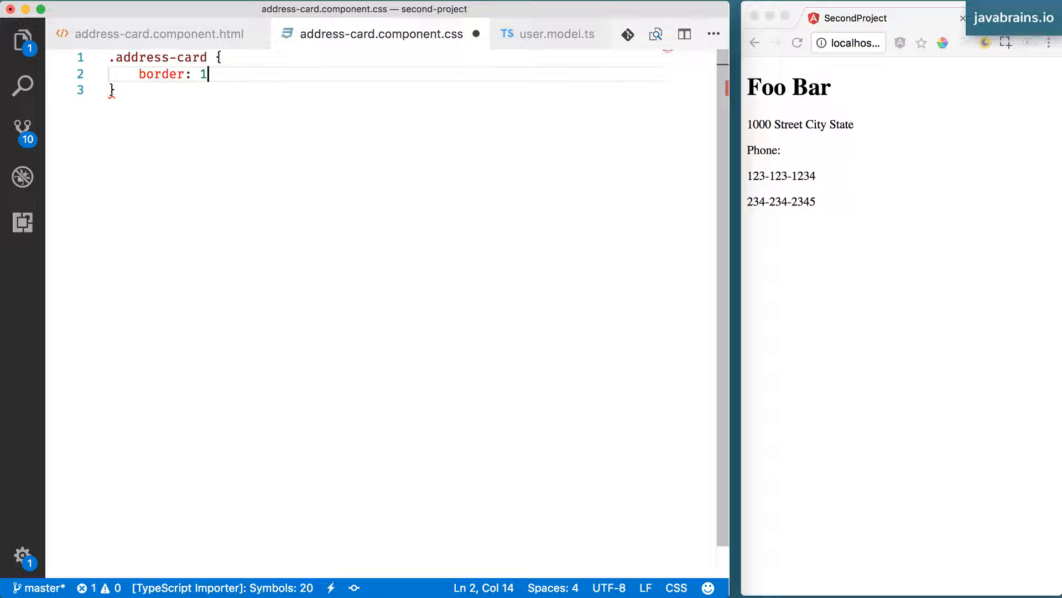
Write .address-card gray solid border and padding, .name Verdana font, .address 15px size
{"action": "type", "text": "px gray solid;"}
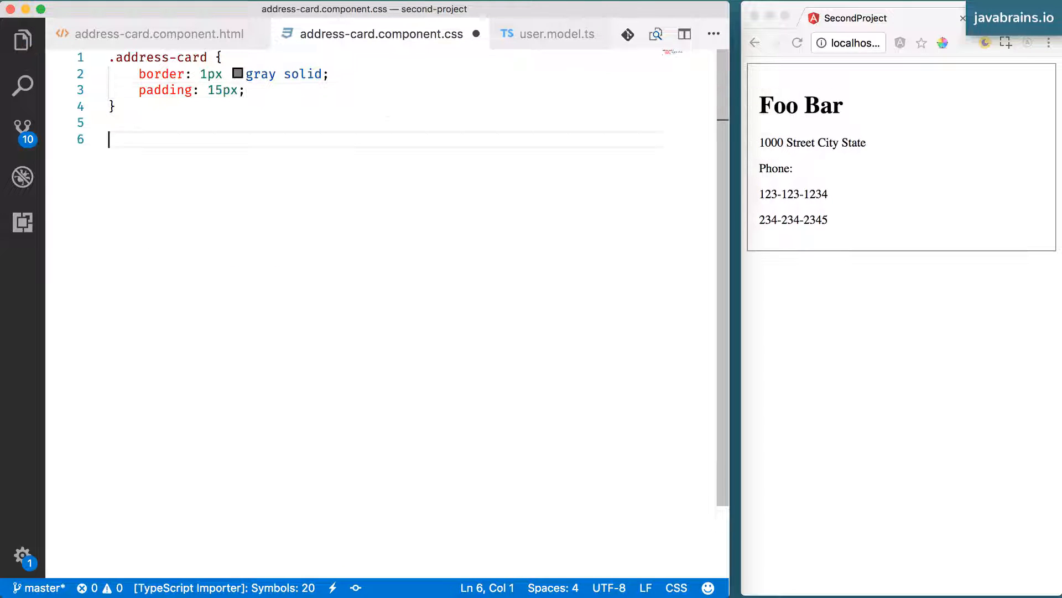
{"action": "type", "text": ".name {\\n    font: \"sans-serif\";\\n}"}
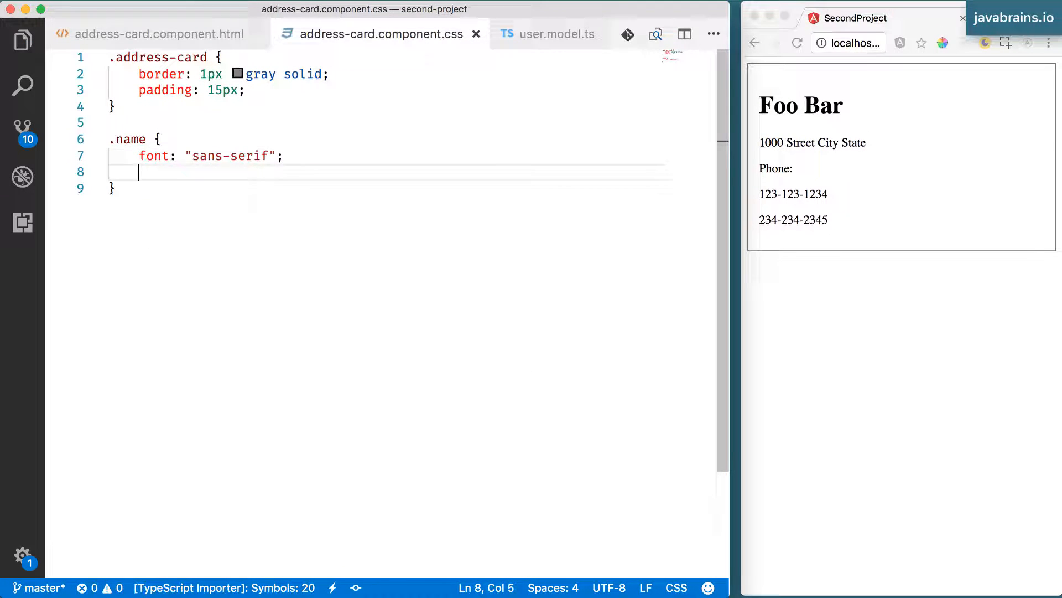
{"action": "type", "text": "font-family: \"Verdana\", sans-serif;"}
{"action": "type", "text": ".address {"}
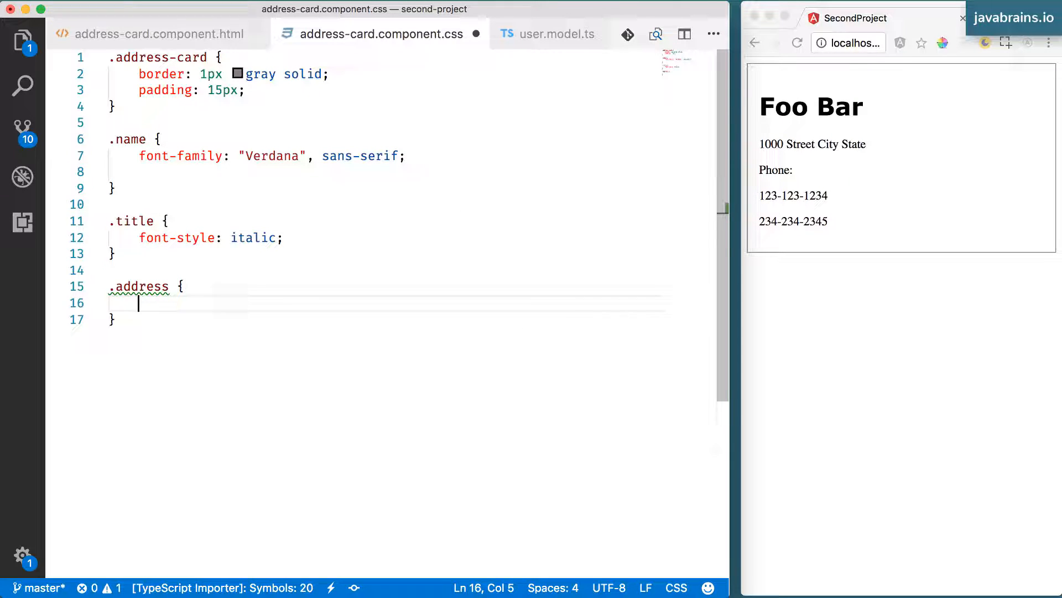
{"action": "type", "text": "font-size: 15px;"}
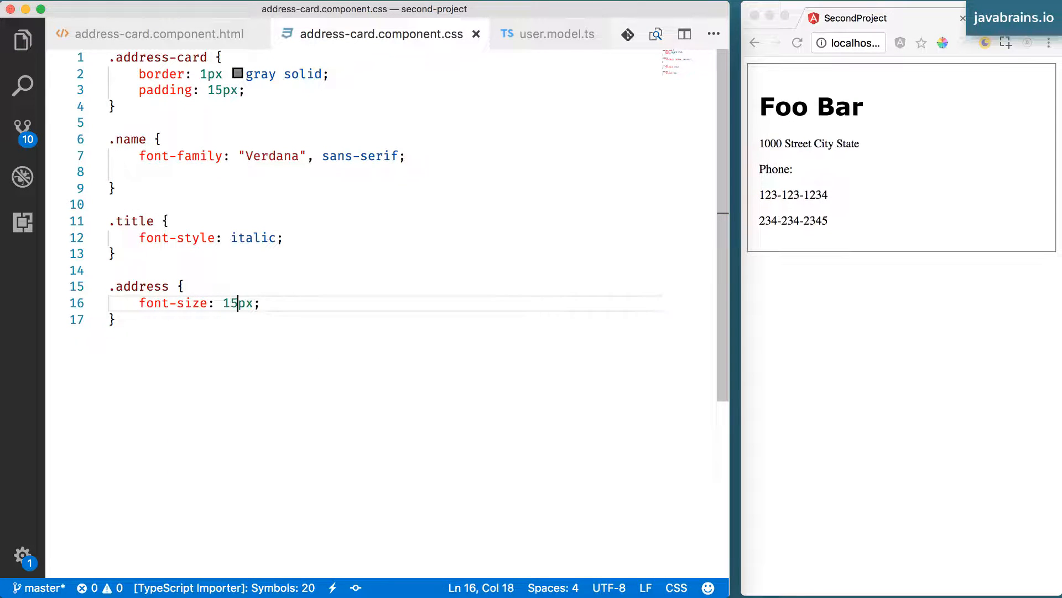
Add a .phone rule with a 1px gray solid left border and save the stylesheet
{"action": "type", "text": ".phone {"}
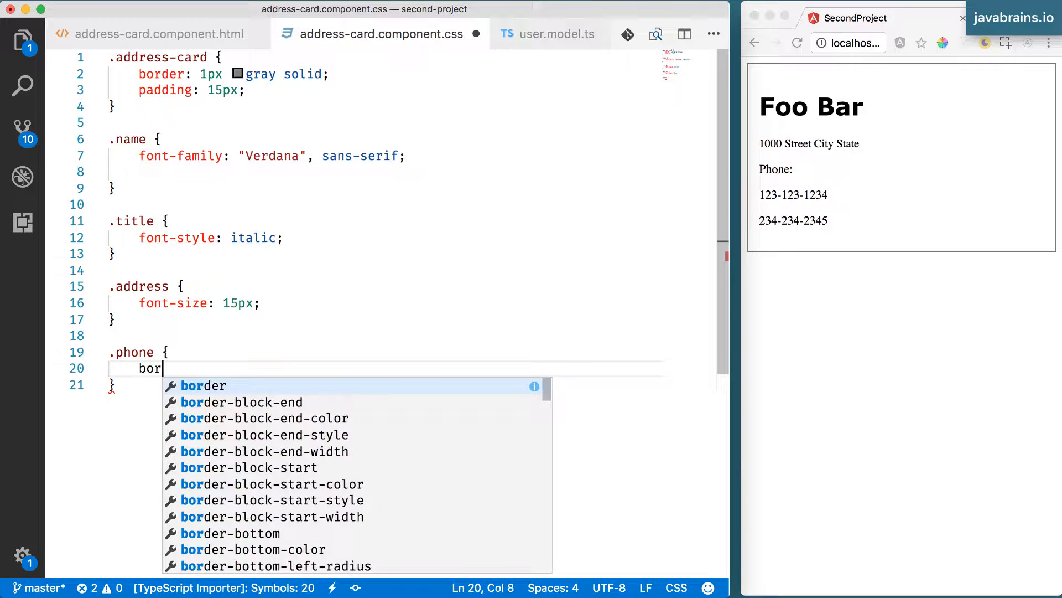
{"action": "type", "text": "der-left: 1px gray solid;"}
{"action": "type", "text": "padding-left: 5px;"}
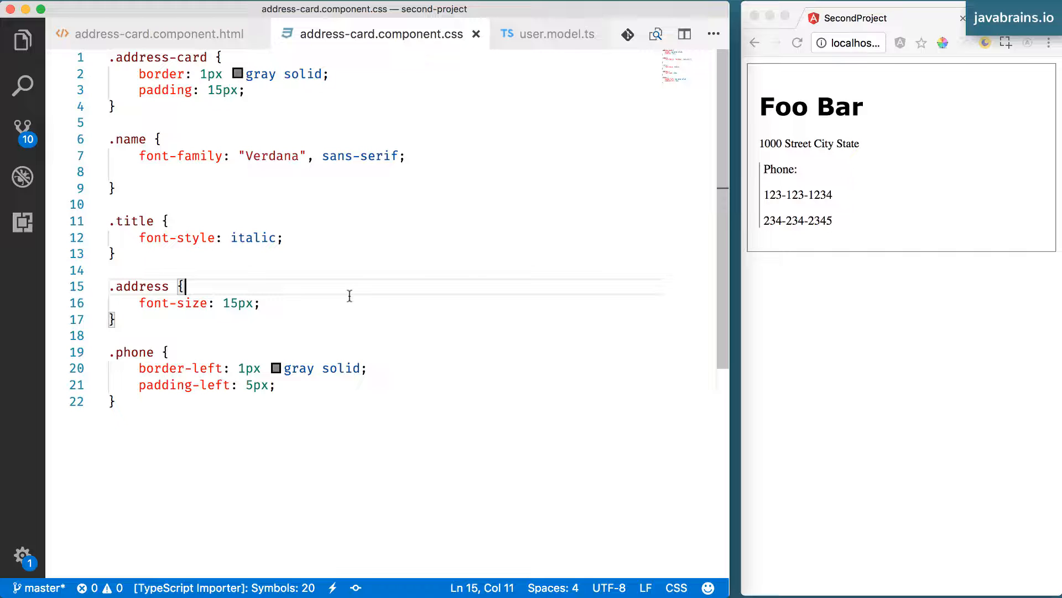
{"action": "left_click", "coordinate": [109, 271]}
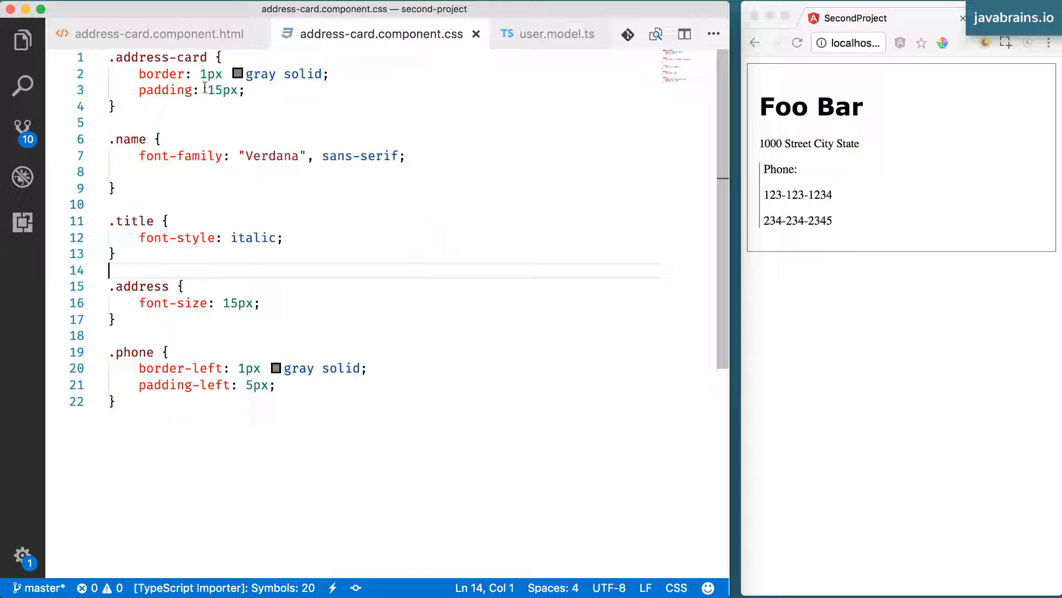
{"action": "left_click", "coordinate": [155, 33]}
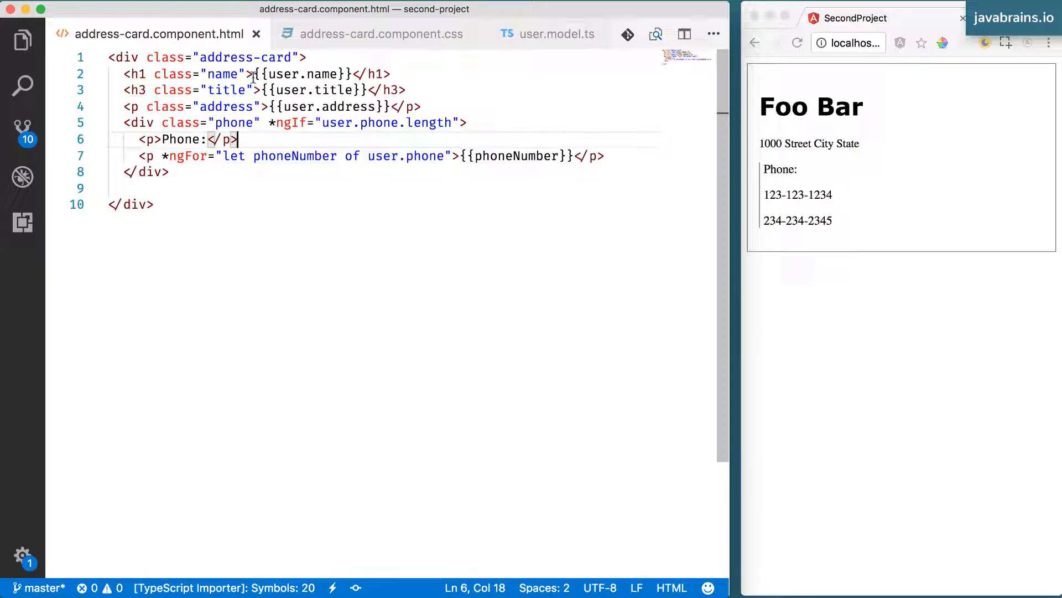
Check user.model.ts to confirm the property is designation, not title
{"action": "double_click", "coordinate": [335, 91]}
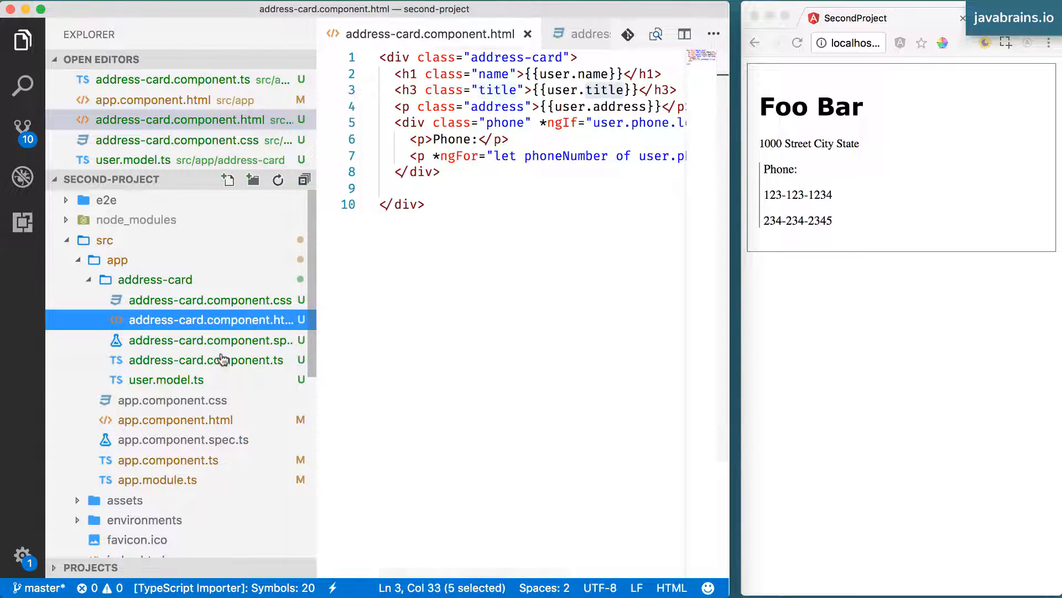
{"action": "left_click", "coordinate": [205, 361]}
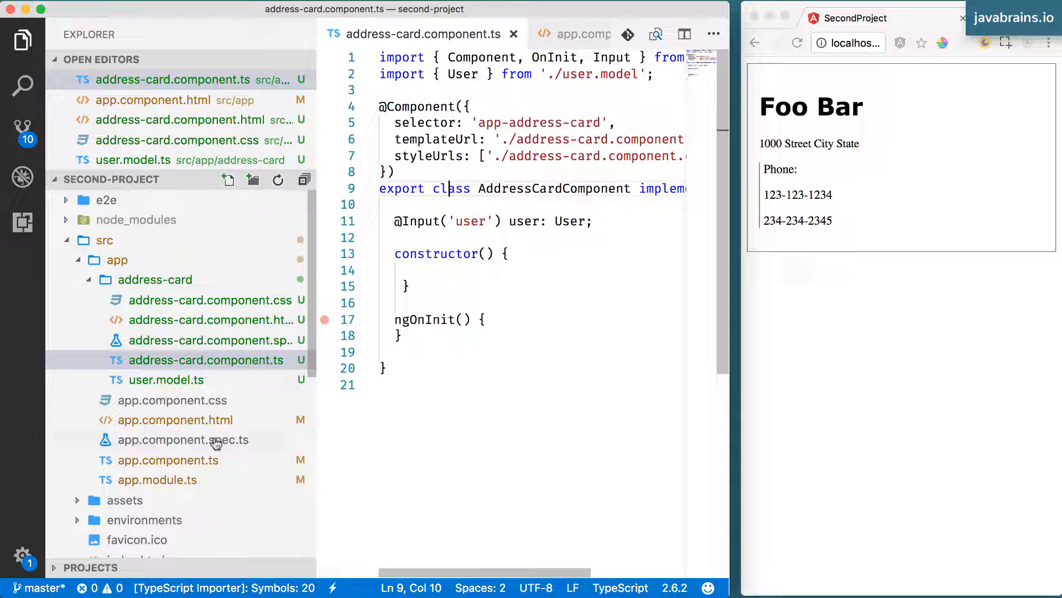
{"action": "left_click", "coordinate": [166, 379]}
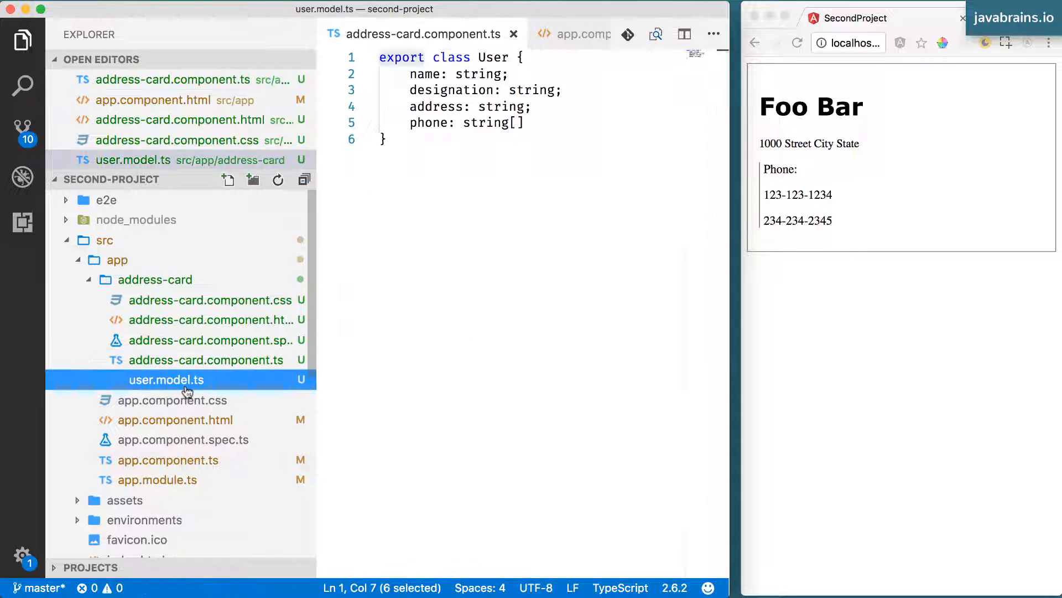
{"action": "double_click", "coordinate": [450, 90]}
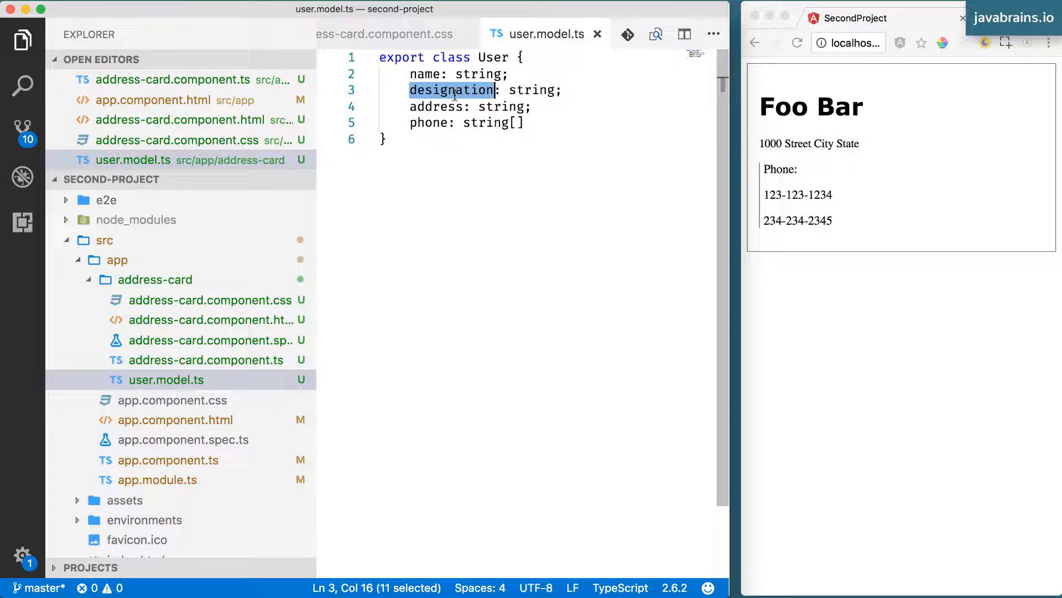
Bind the card's title to user.designation in the template and save
{"action": "left_click", "coordinate": [206, 319]}
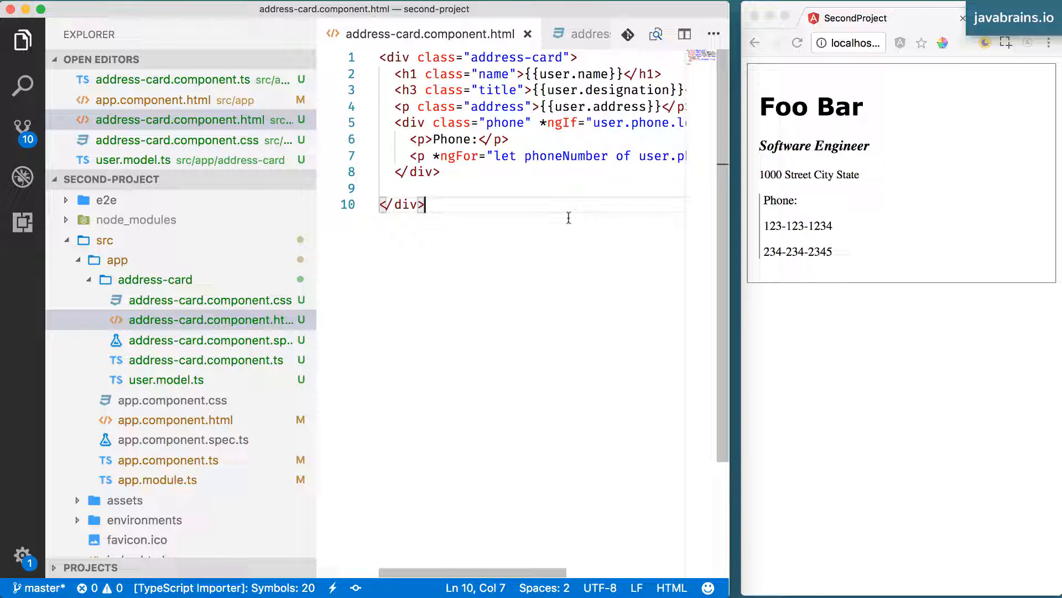
{"action": "left_click", "coordinate": [382, 188]}
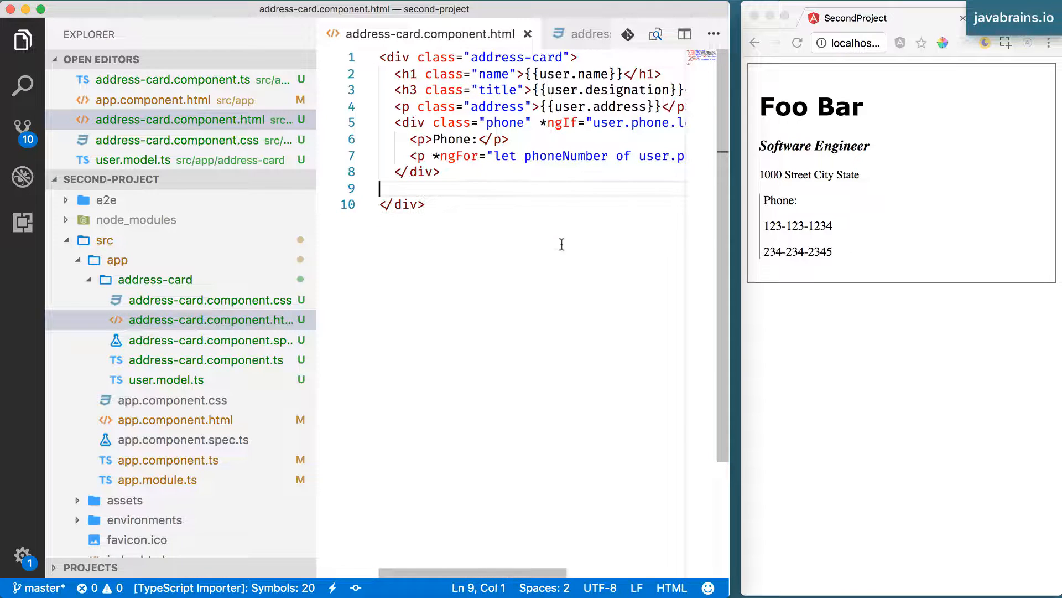
{"action": "left_click", "coordinate": [423, 204]}
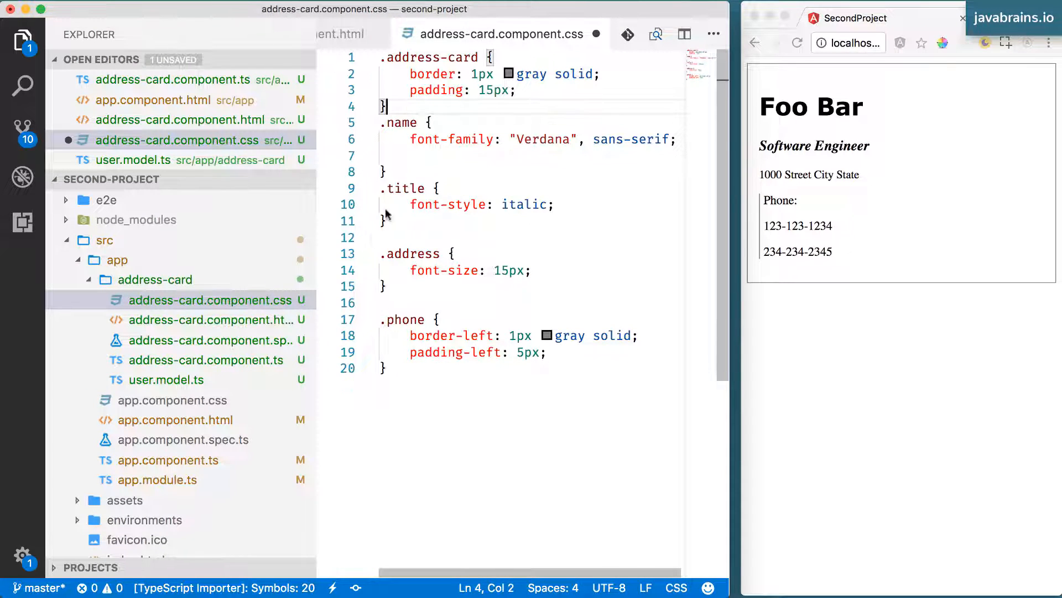
Review the .title and .name selectors and the address-card padding in the stylesheet
{"action": "left_click", "coordinate": [379, 302]}
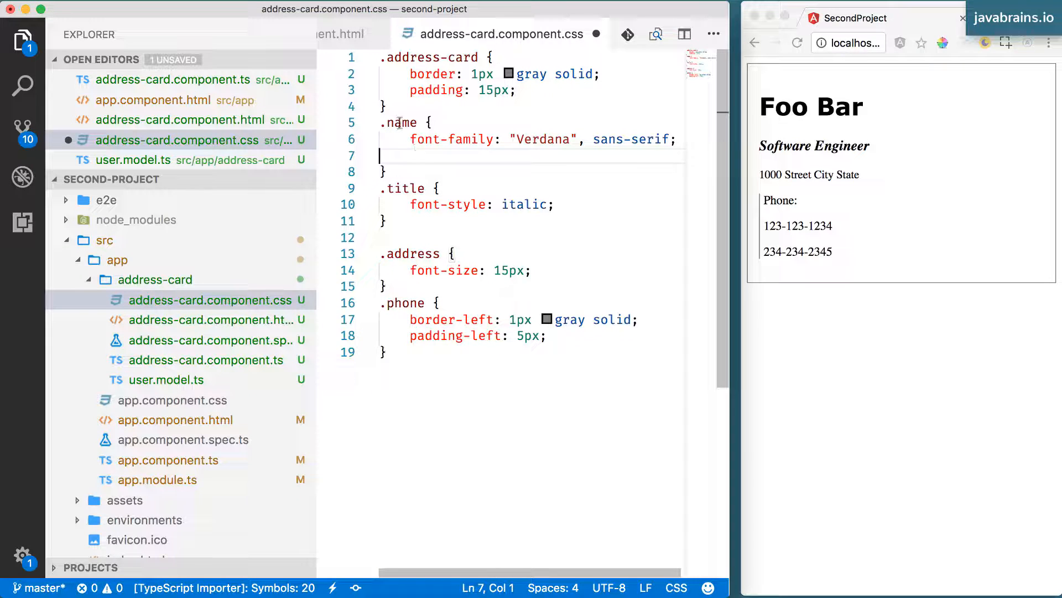
{"action": "double_click", "coordinate": [405, 188]}
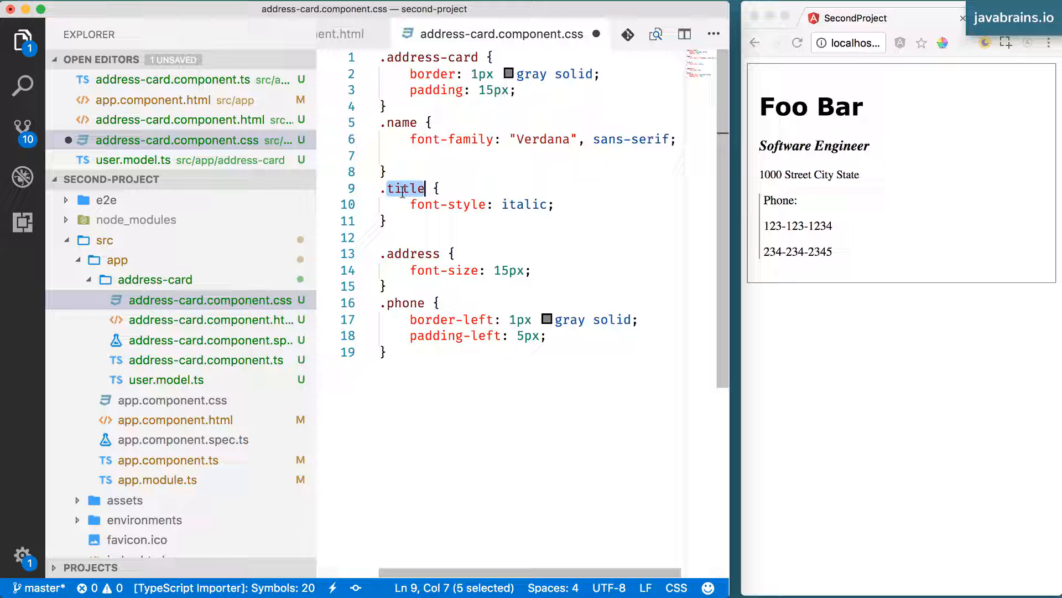
{"action": "left_click", "coordinate": [442, 302]}
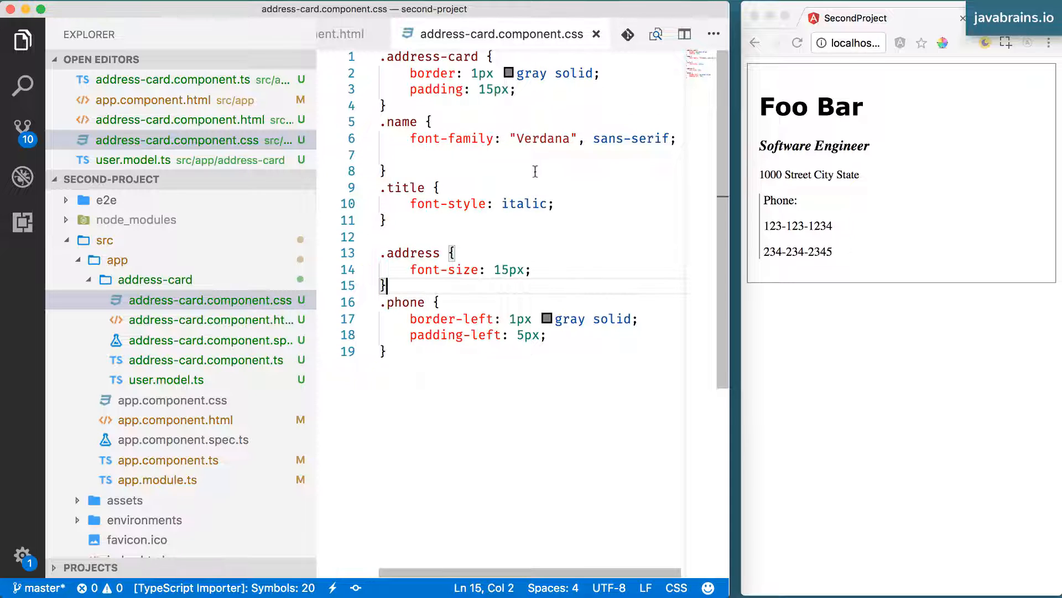
{"action": "mouse_move", "coordinate": [403, 188]}
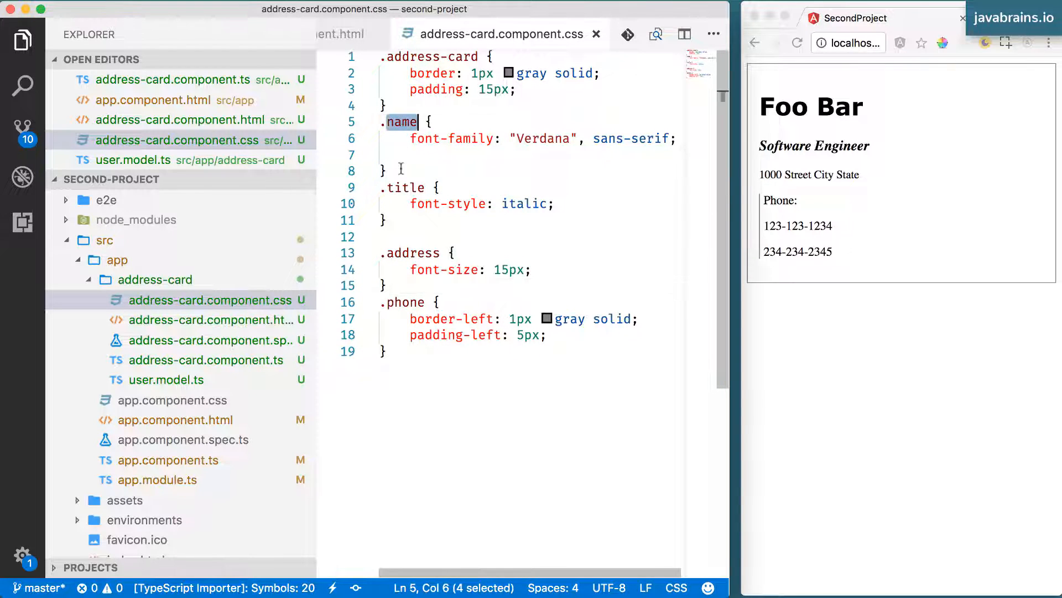
{"action": "double_click", "coordinate": [405, 187]}
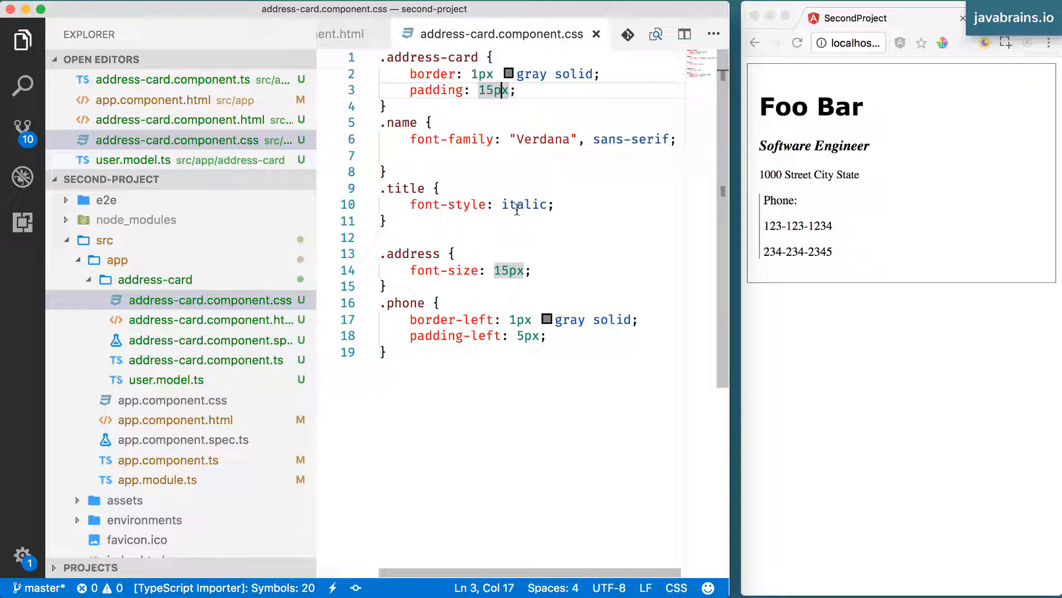
{"action": "left_click", "coordinate": [403, 188]}
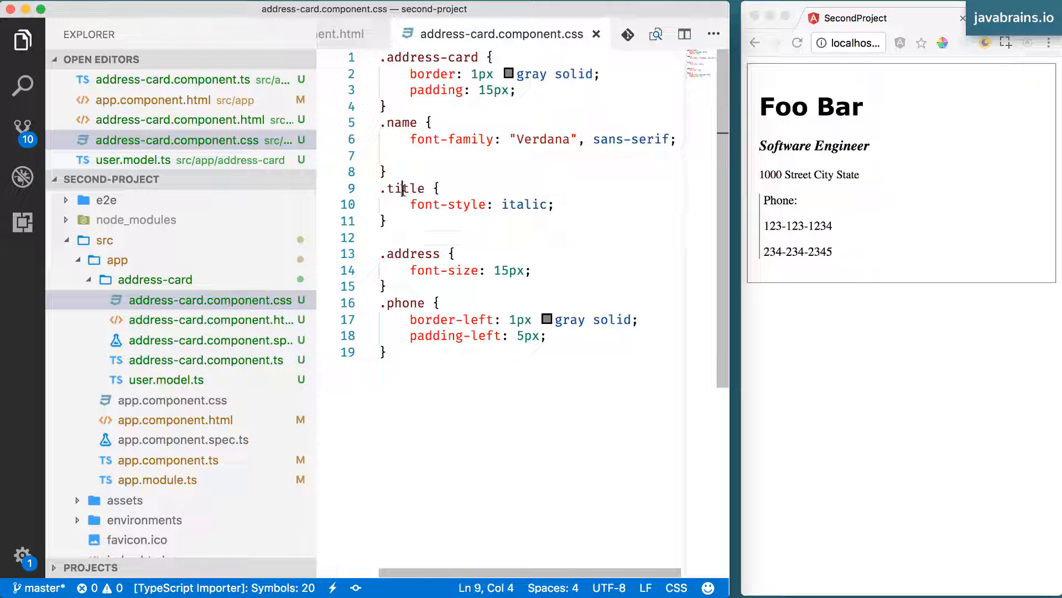
{"action": "double_click", "coordinate": [418, 57]}
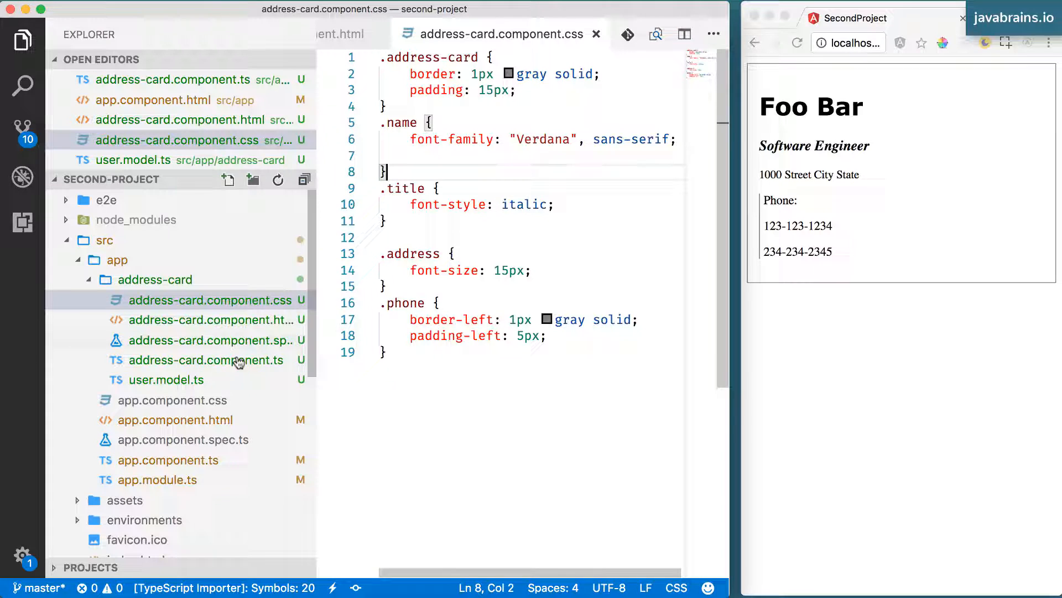
Review the .phone border, address-card block and italic .title rule, then go to app.component.html
{"action": "left_click", "coordinate": [470, 319]}
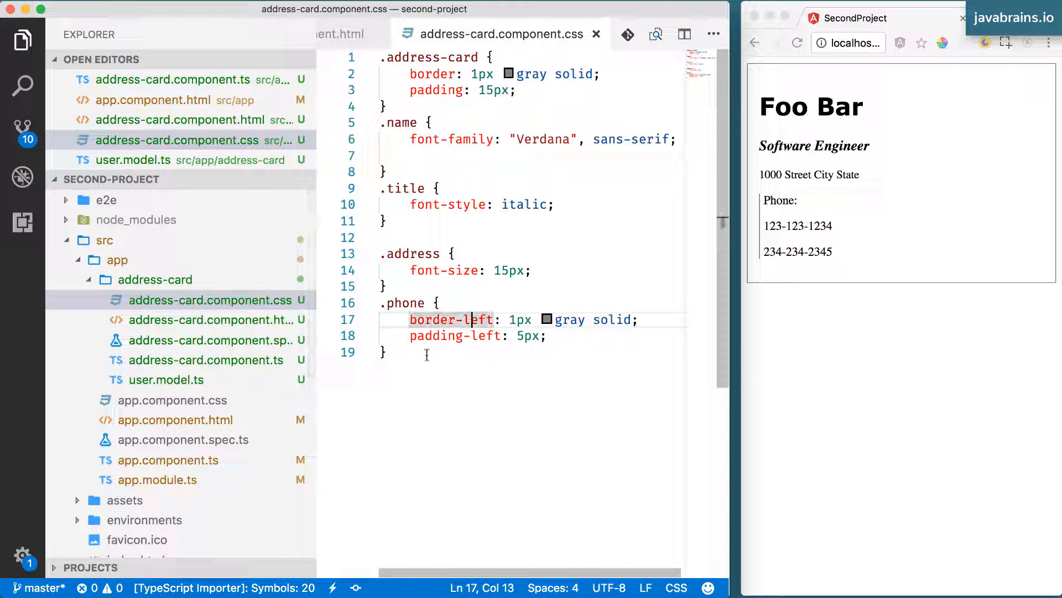
{"action": "double_click", "coordinate": [412, 58]}
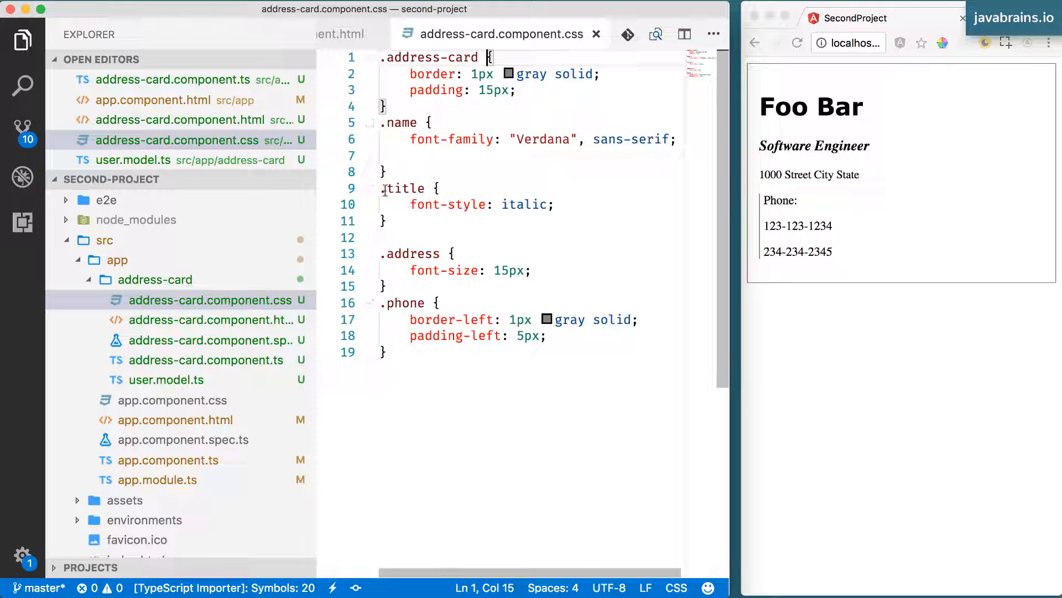
{"action": "type", "text": ".ad"}
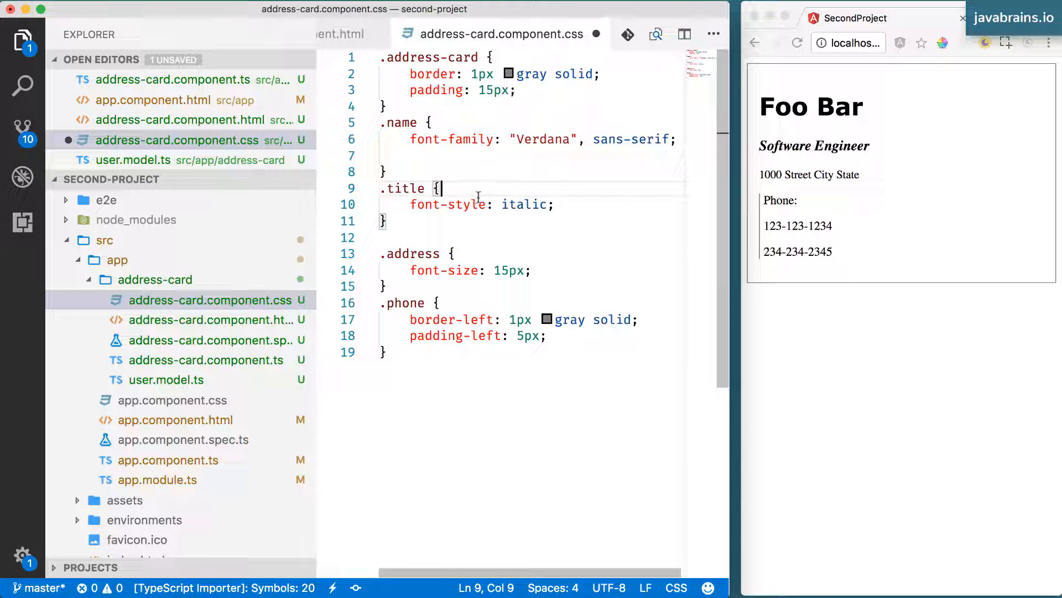
{"action": "double_click", "coordinate": [447, 204]}
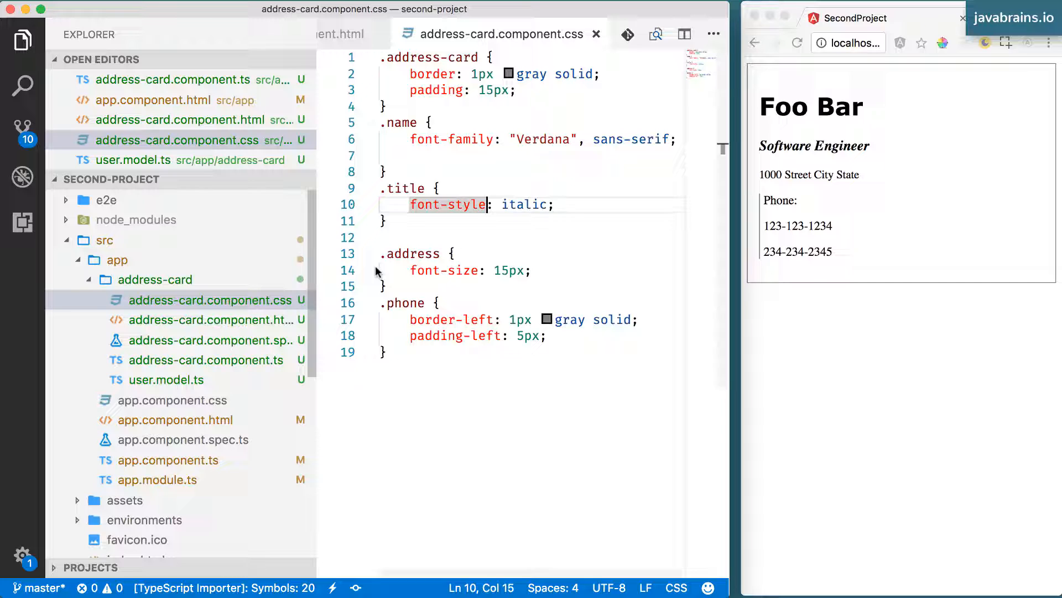
{"action": "double_click", "coordinate": [403, 188]}
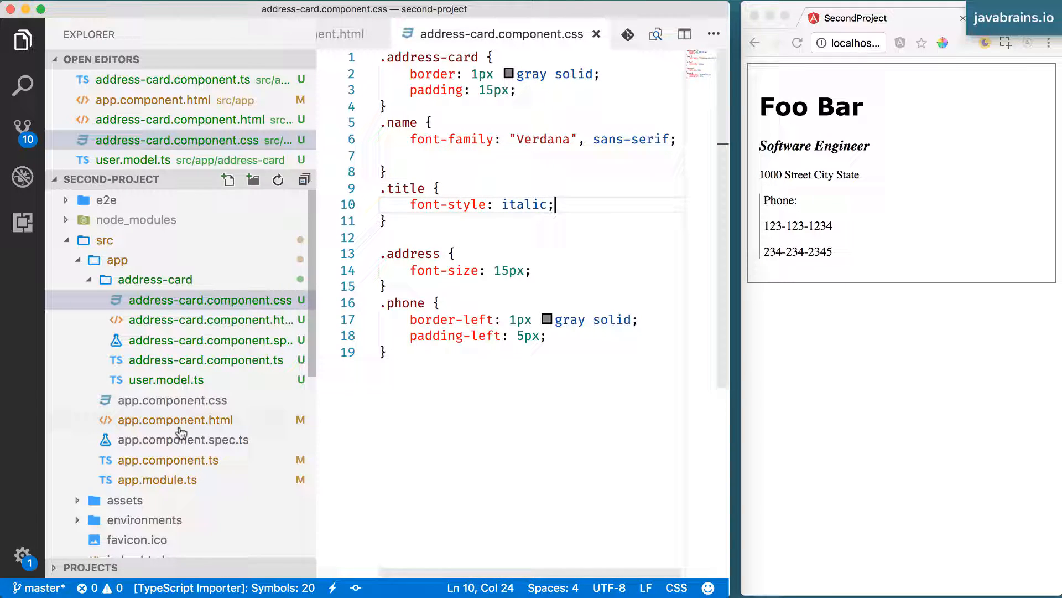
{"action": "left_click", "coordinate": [175, 419]}
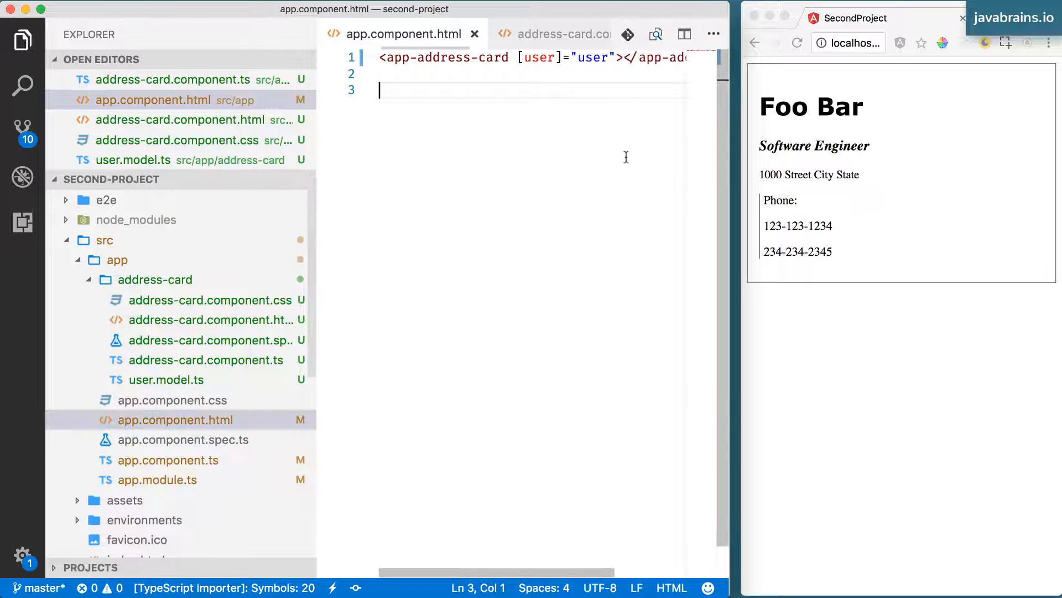
Add <p class="title">Test paragraph here</p> to app.component.html and save
{"action": "type", "text": "<"}
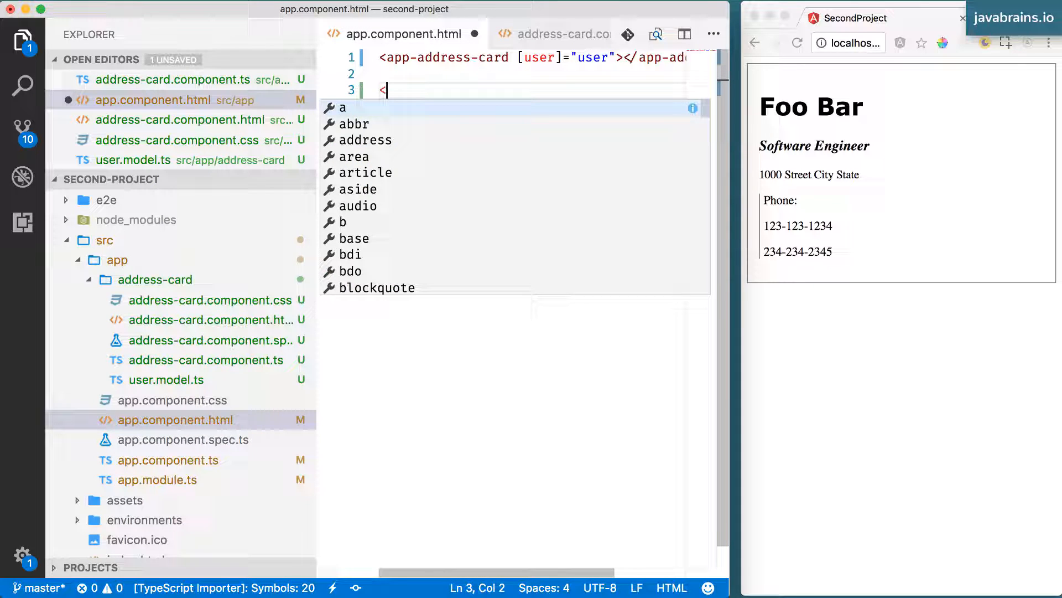
{"action": "type", "text": "p cla"}
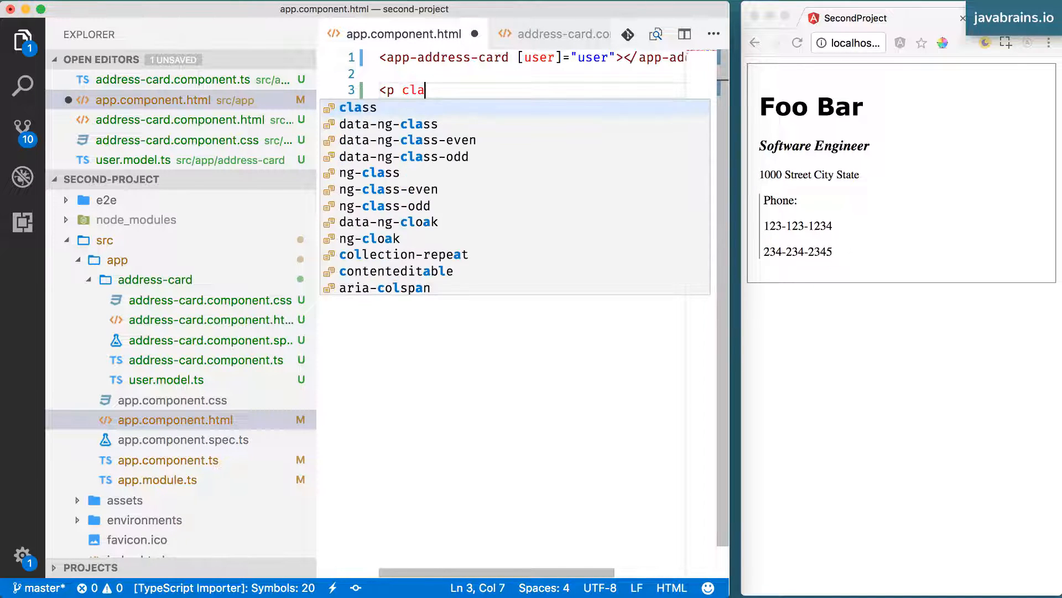
{"action": "type", "text": "ss=\"title\"></p>"}
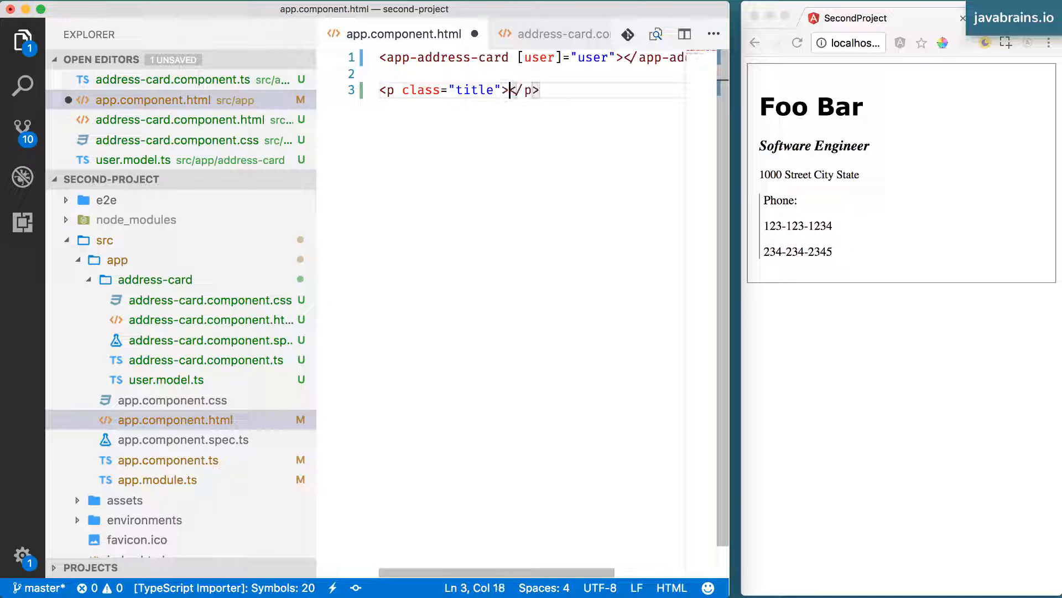
{"action": "type", "text": "Test para"}
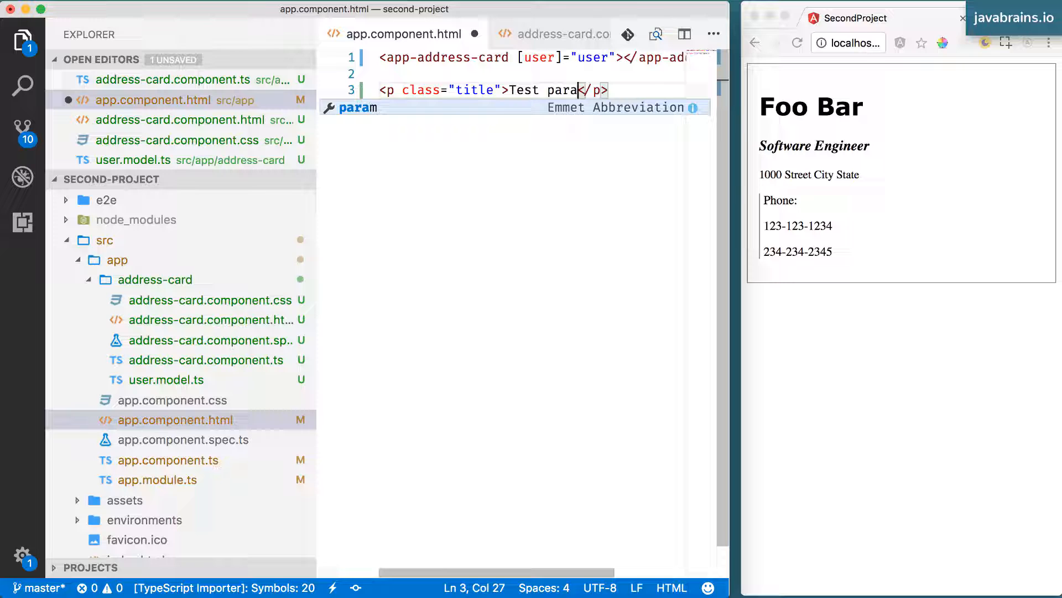
{"action": "type", "text": "graph here"}
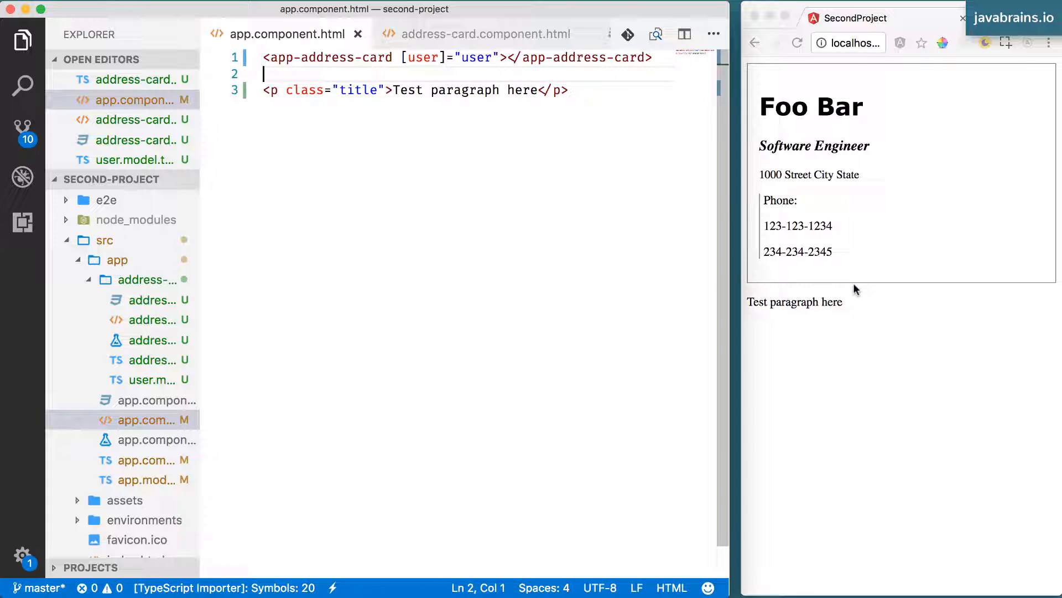
Compare the stylesheet's italic .title rule with the plain test paragraph in Chrome
{"action": "double_click", "coordinate": [795, 301]}
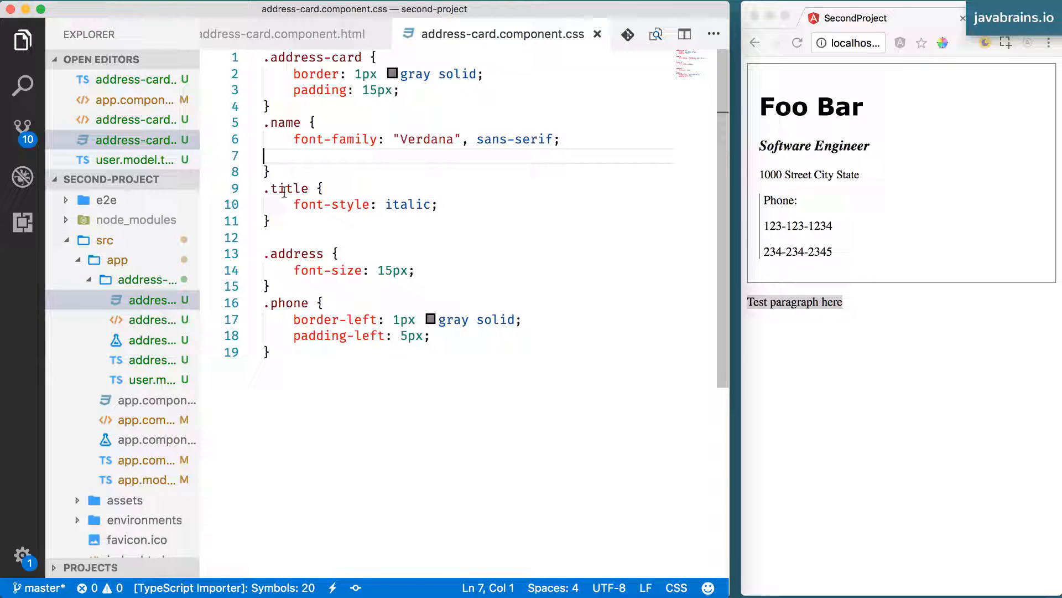
{"action": "left_click", "coordinate": [317, 204]}
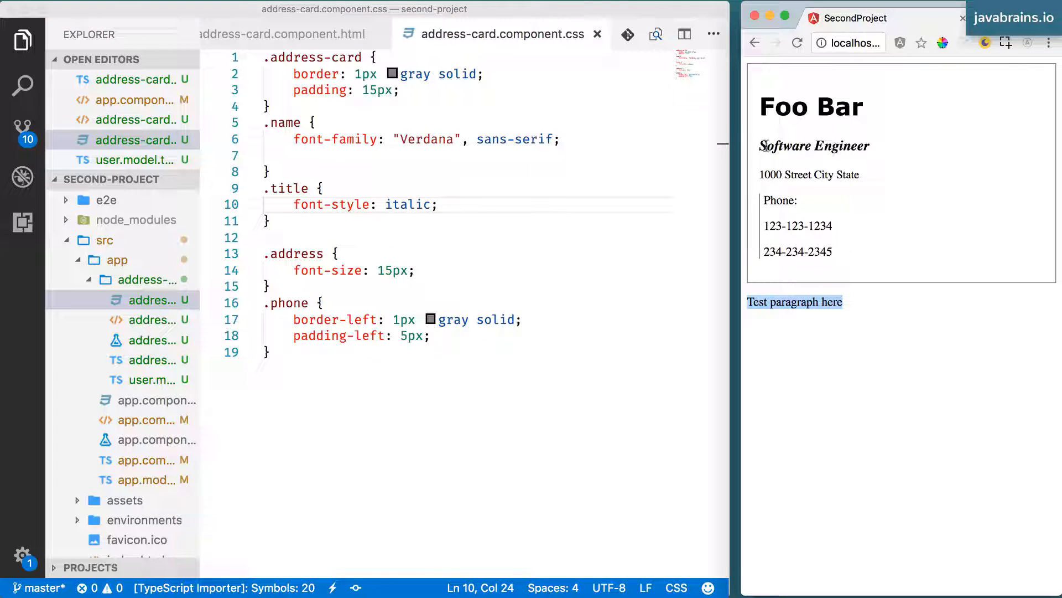
{"action": "double_click", "coordinate": [810, 146]}
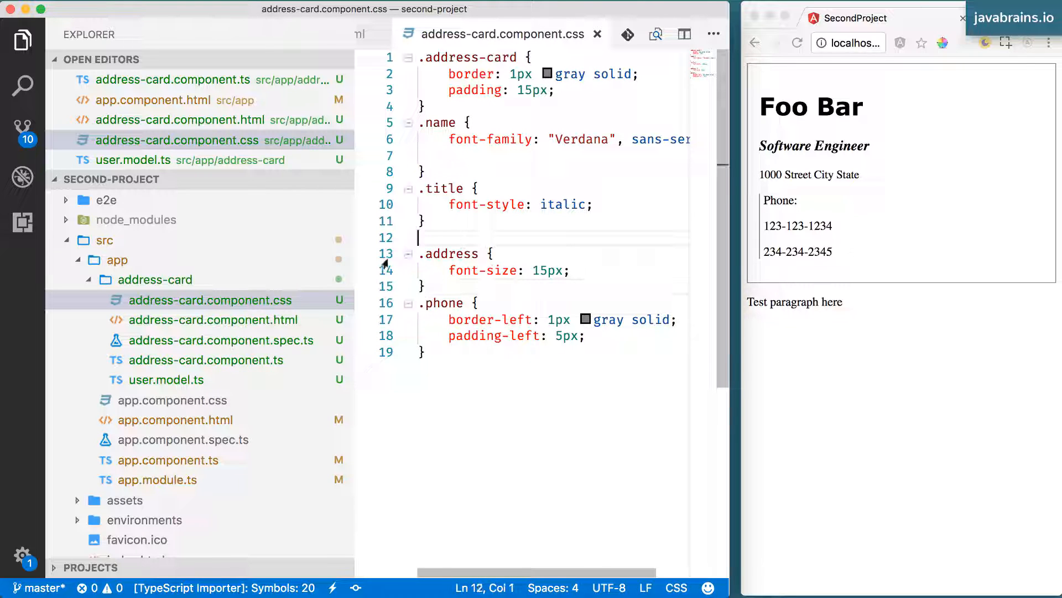
Paste the test paragraph into the address-card template, see it italic, then delete it
{"action": "left_click", "coordinate": [478, 287]}
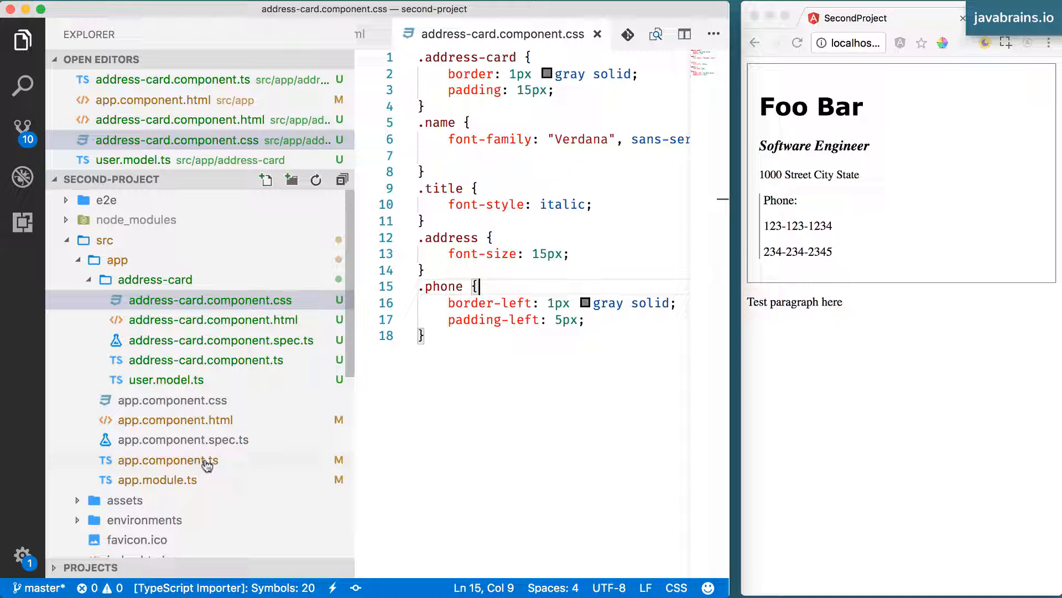
{"action": "left_click", "coordinate": [175, 420]}
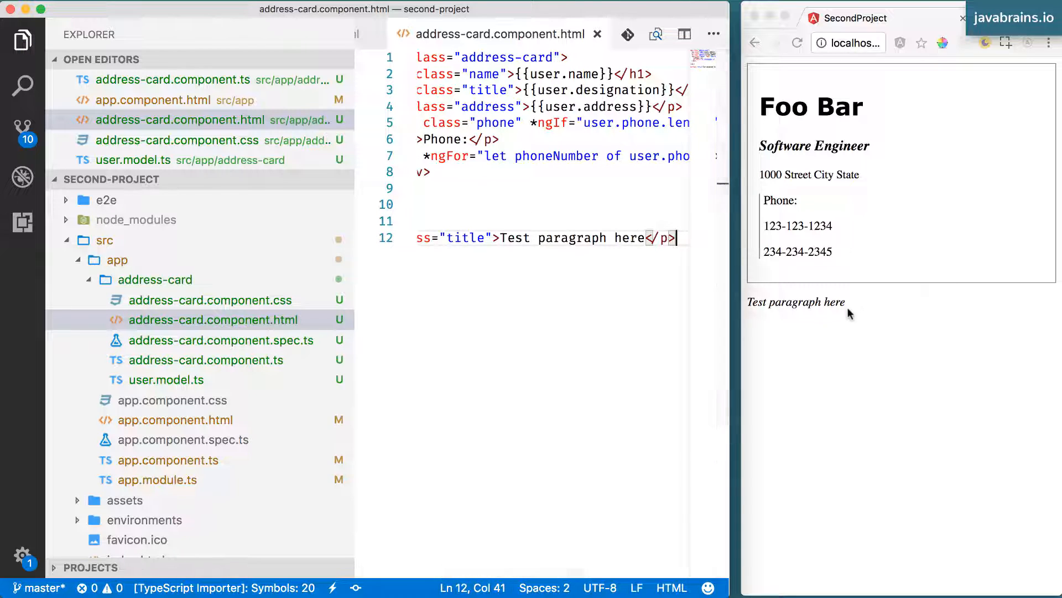
{"action": "double_click", "coordinate": [465, 238]}
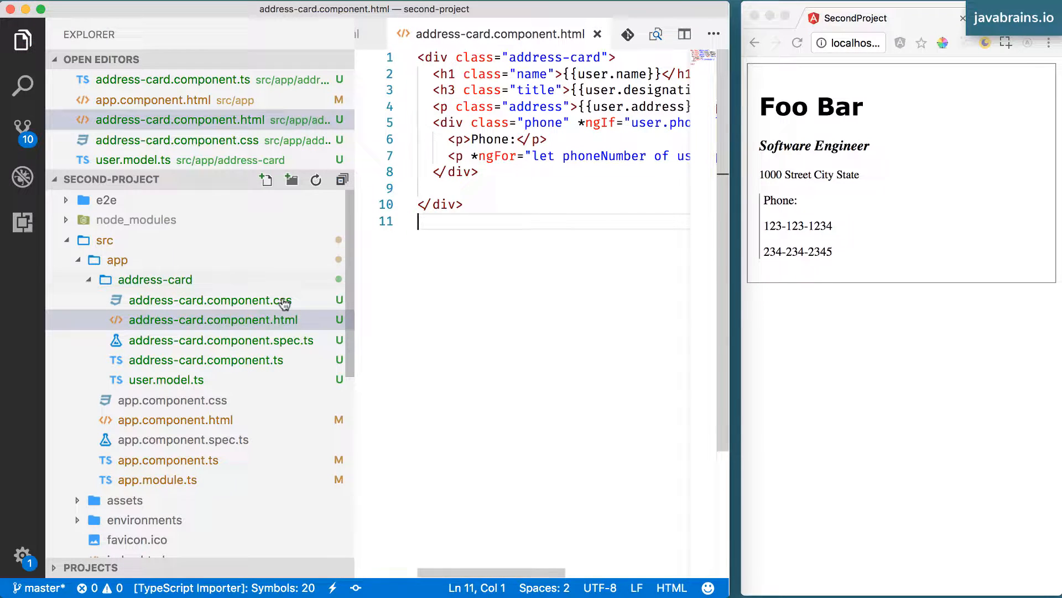
{"action": "mouse_move", "coordinate": [257, 320]}
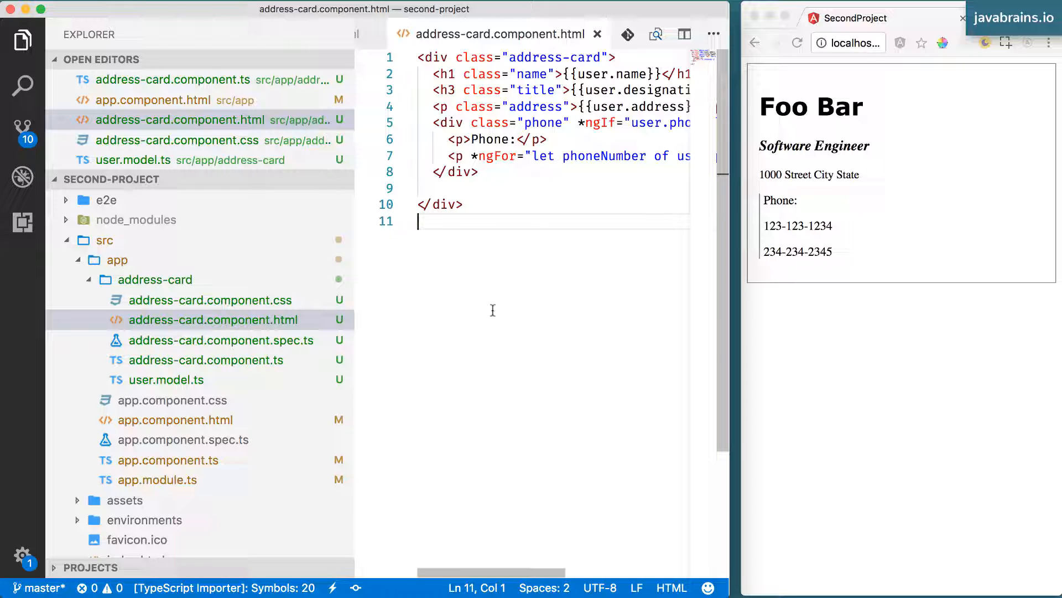
{"action": "mouse_move", "coordinate": [615, 290]}
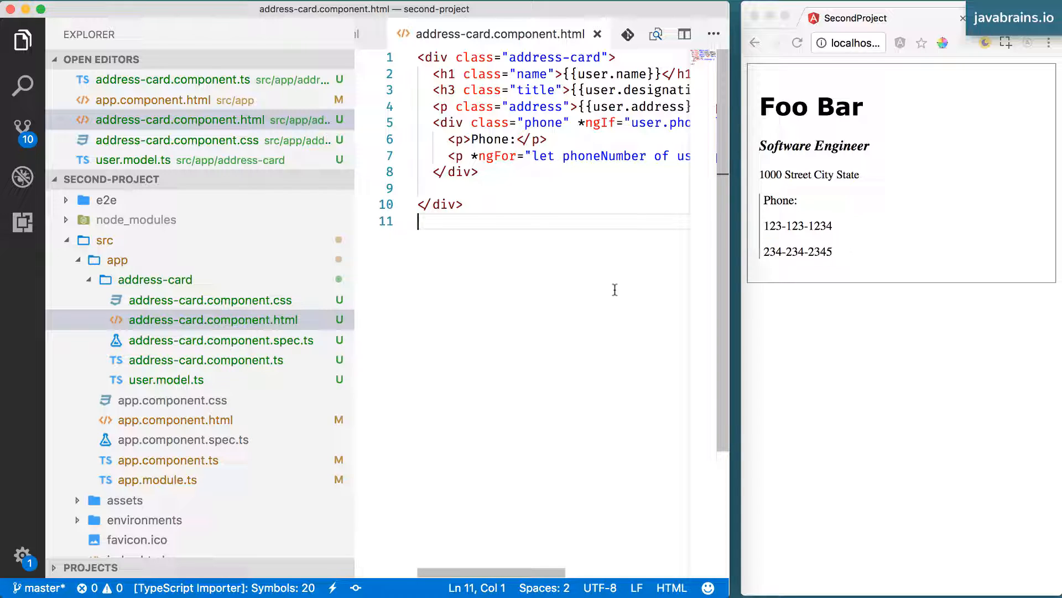
{"action": "mouse_move", "coordinate": [863, 244]}
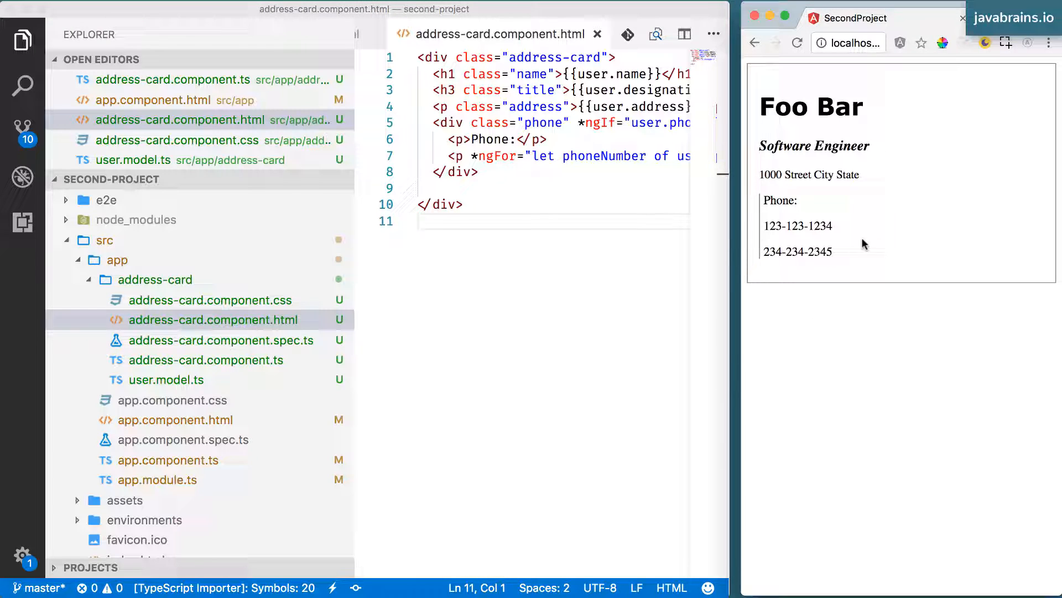
{"action": "mouse_move", "coordinate": [945, 230]}
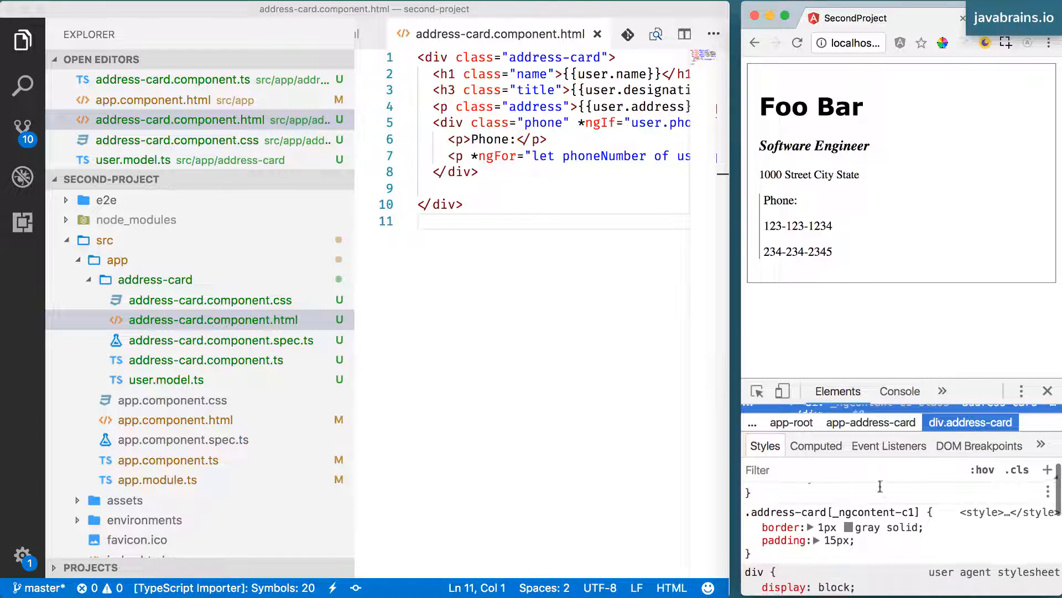
Resize Chrome DevTools and read the h1.name rule scoped by _ngcontent-c1
{"action": "left_click_drag", "start_coordinate": [874, 380], "coordinate": [874, 263]}
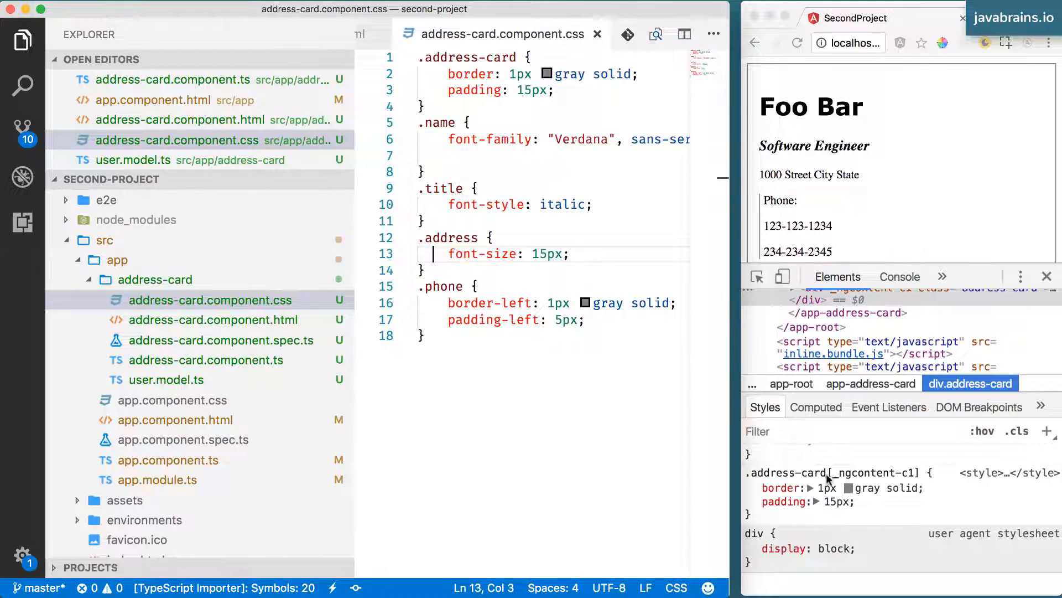
{"action": "mouse_move", "coordinate": [792, 464]}
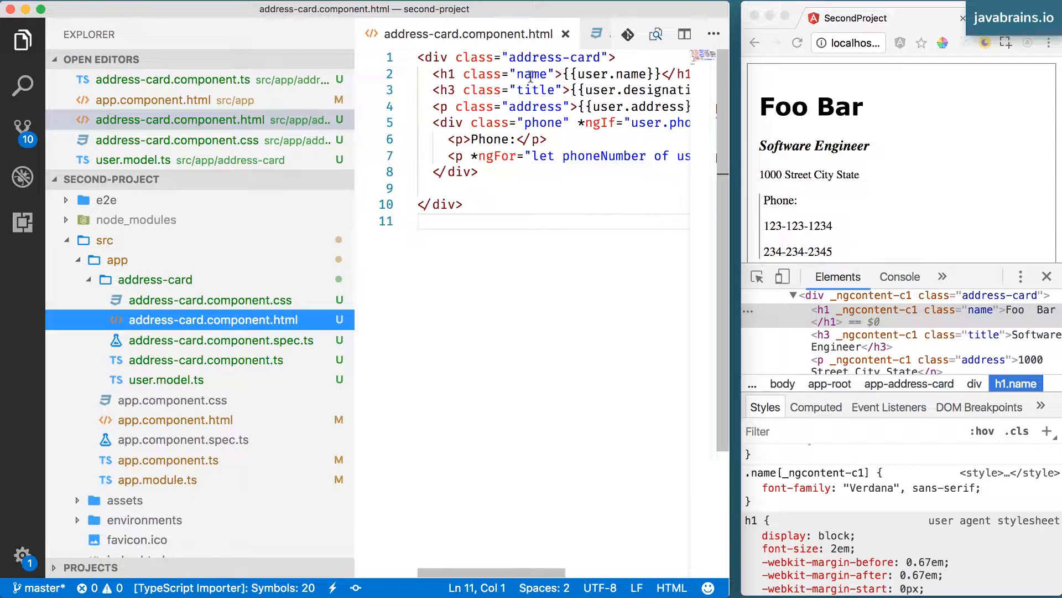
{"action": "left_click", "coordinate": [174, 140]}
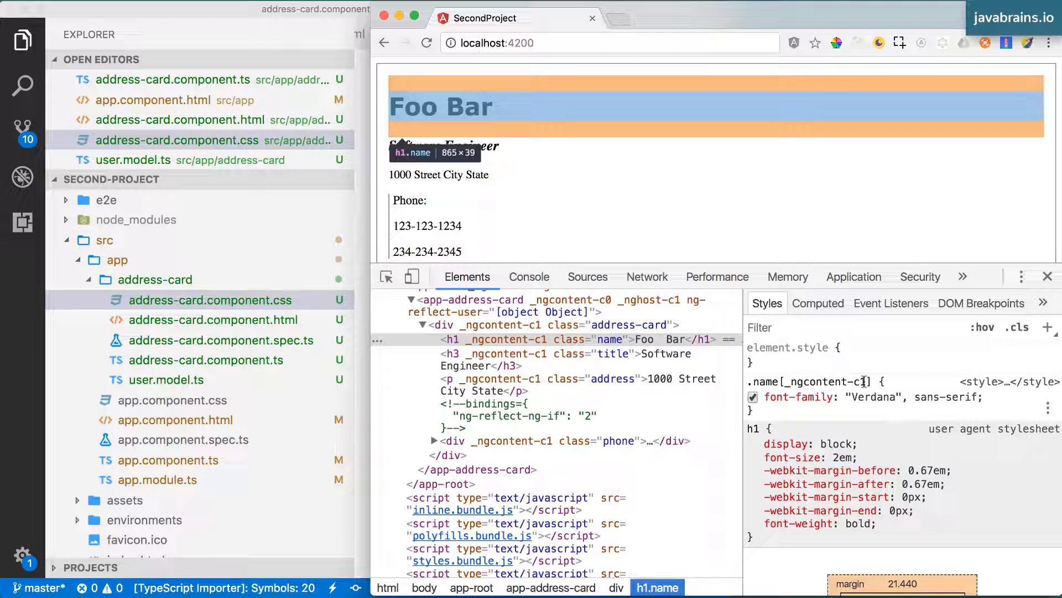
{"action": "mouse_move", "coordinate": [498, 383]}
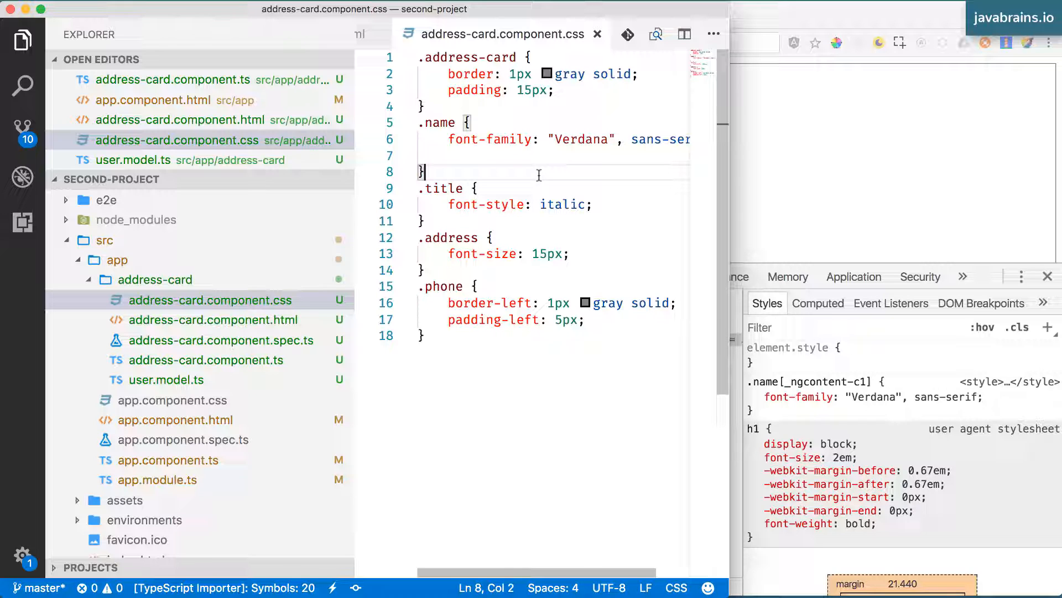
{"action": "mouse_move", "coordinate": [513, 175]}
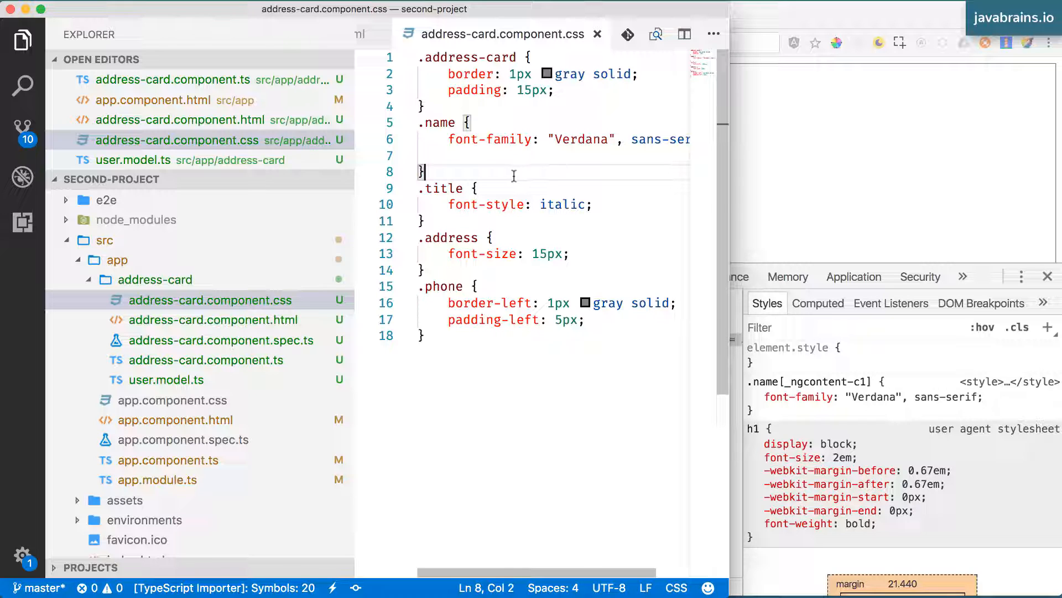
{"action": "mouse_move", "coordinate": [489, 155]}
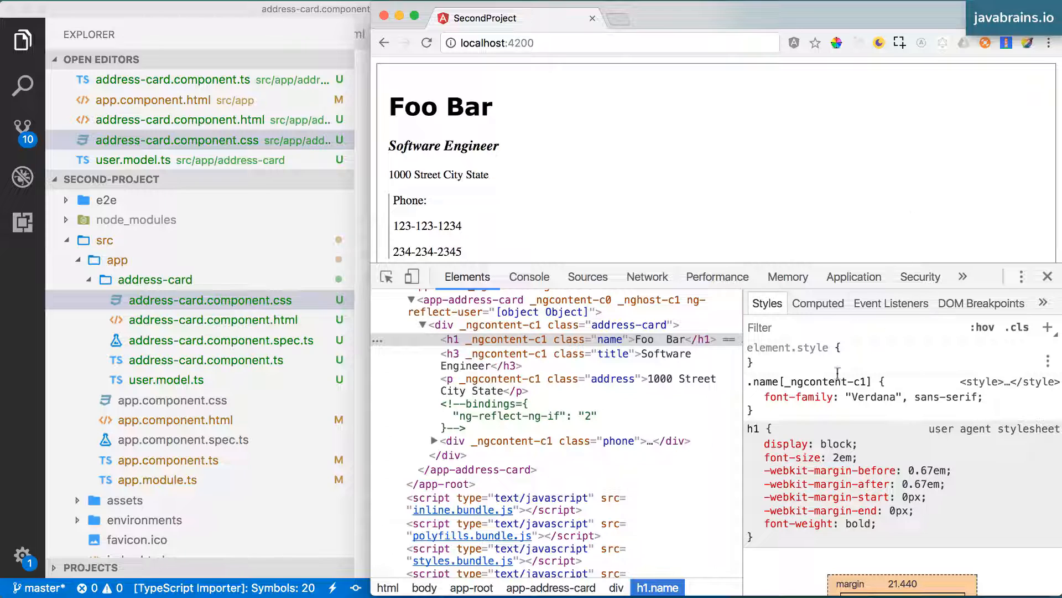
{"action": "mouse_move", "coordinate": [443, 324]}
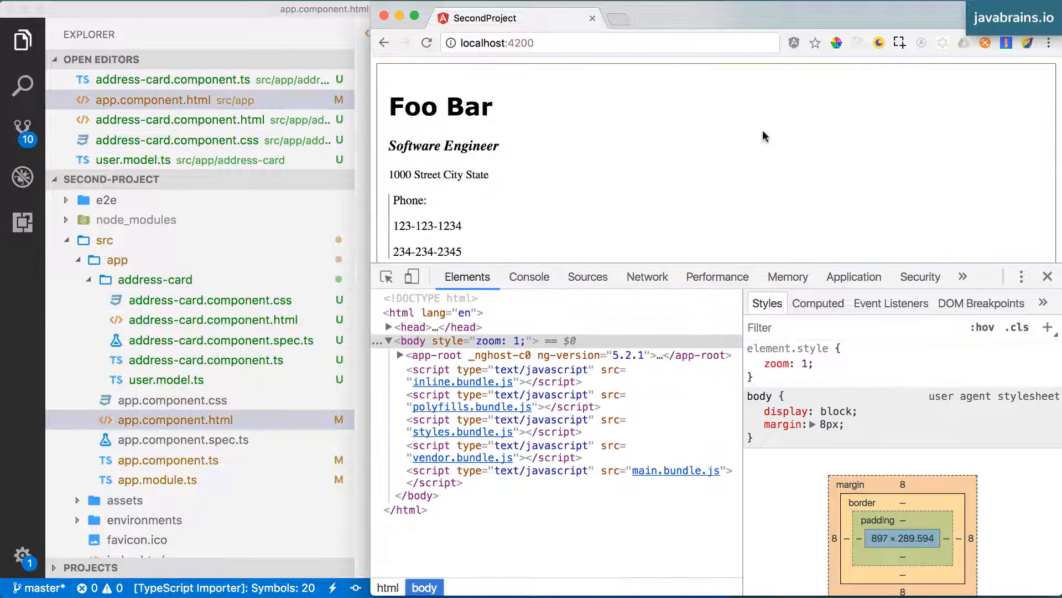
{"action": "mouse_move", "coordinate": [1047, 277]}
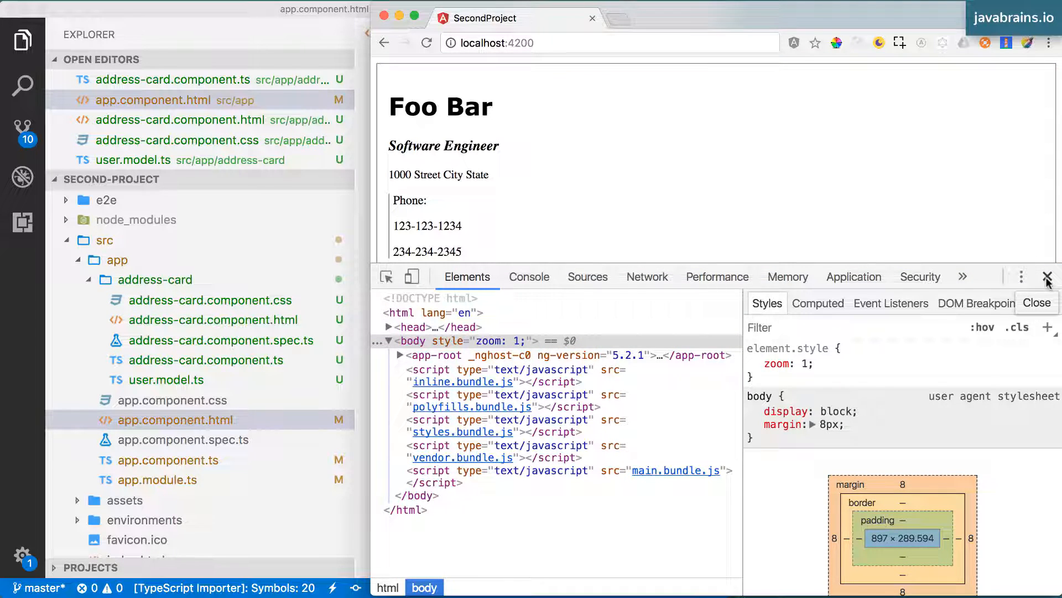
Close Chrome's developer tools, leaving the styled card visible
{"action": "left_click", "coordinate": [1046, 276]}
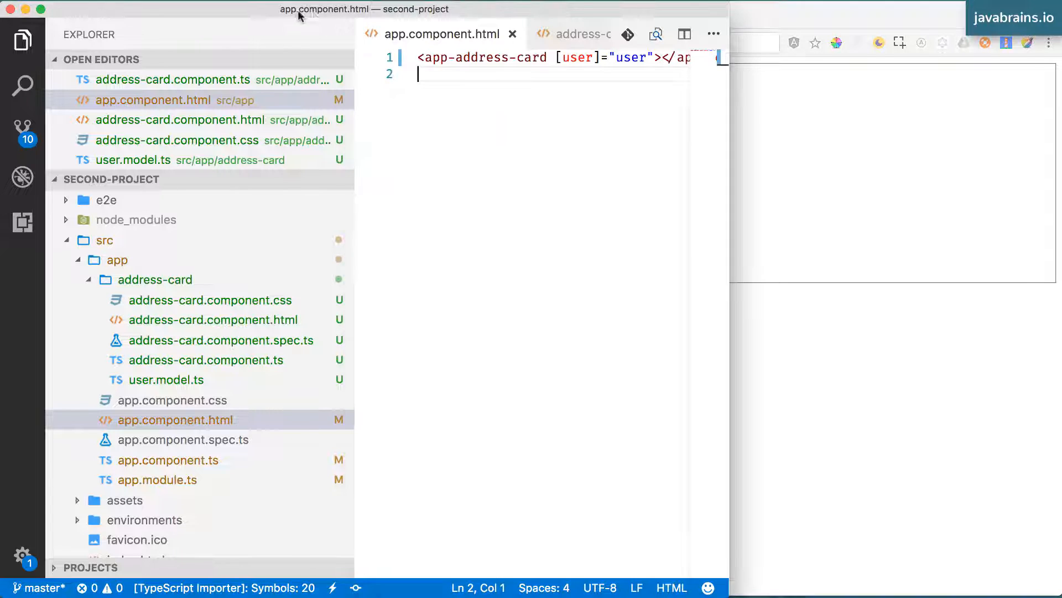
{"action": "mouse_move", "coordinate": [534, 267]}
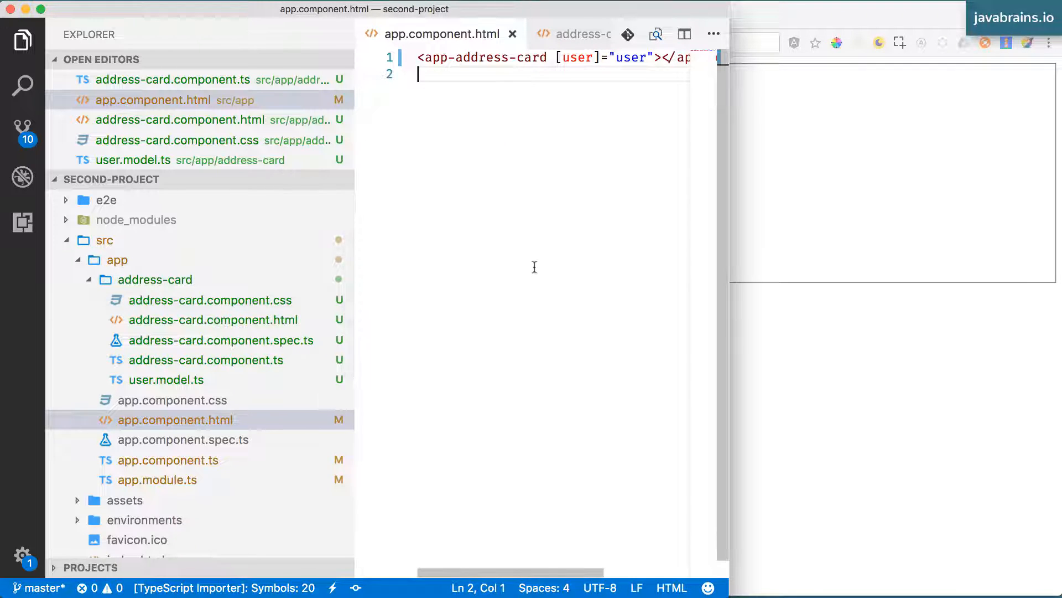
{"action": "mouse_move", "coordinate": [494, 228]}
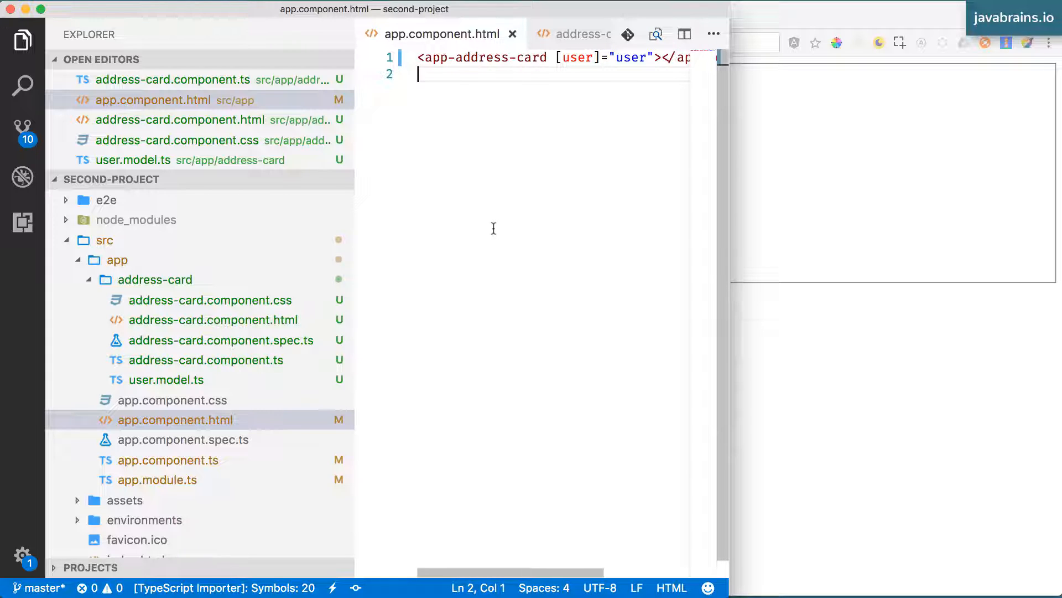
{"action": "mouse_move", "coordinate": [478, 221]}
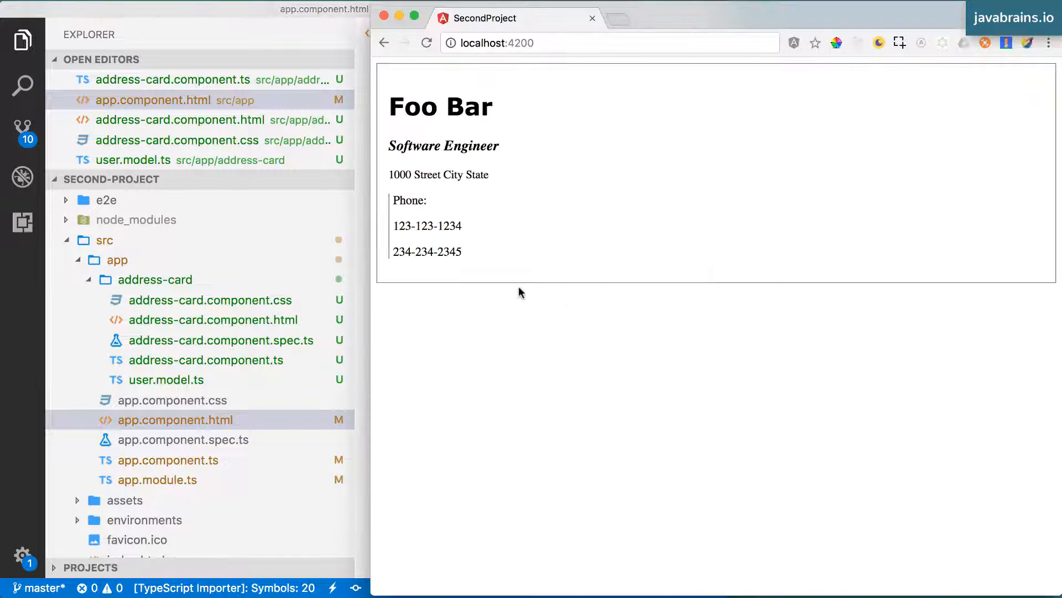
{"action": "mouse_move", "coordinate": [549, 303]}
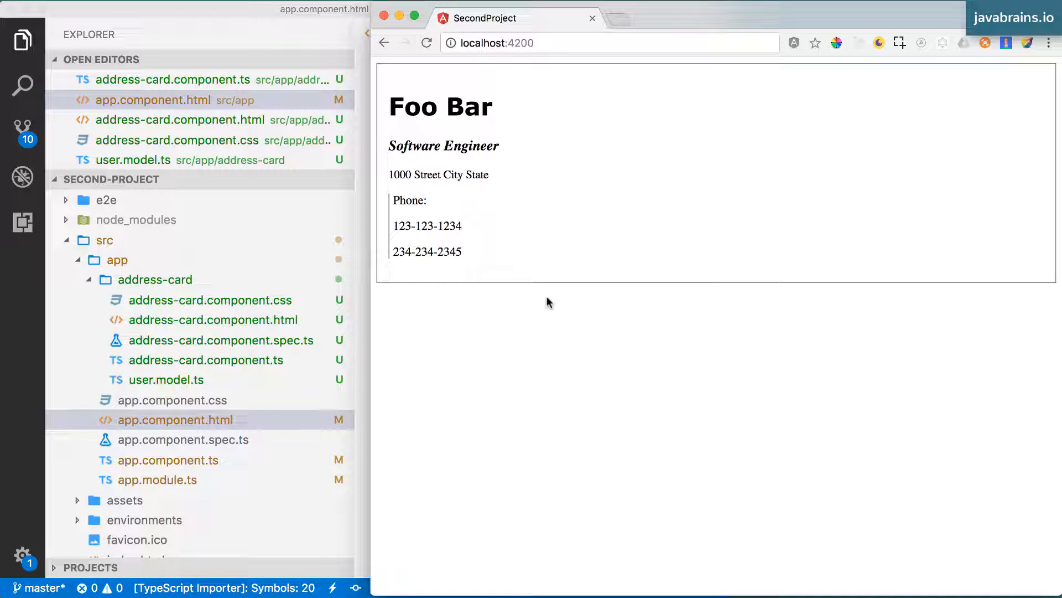
{"action": "mouse_move", "coordinate": [362, 280]}
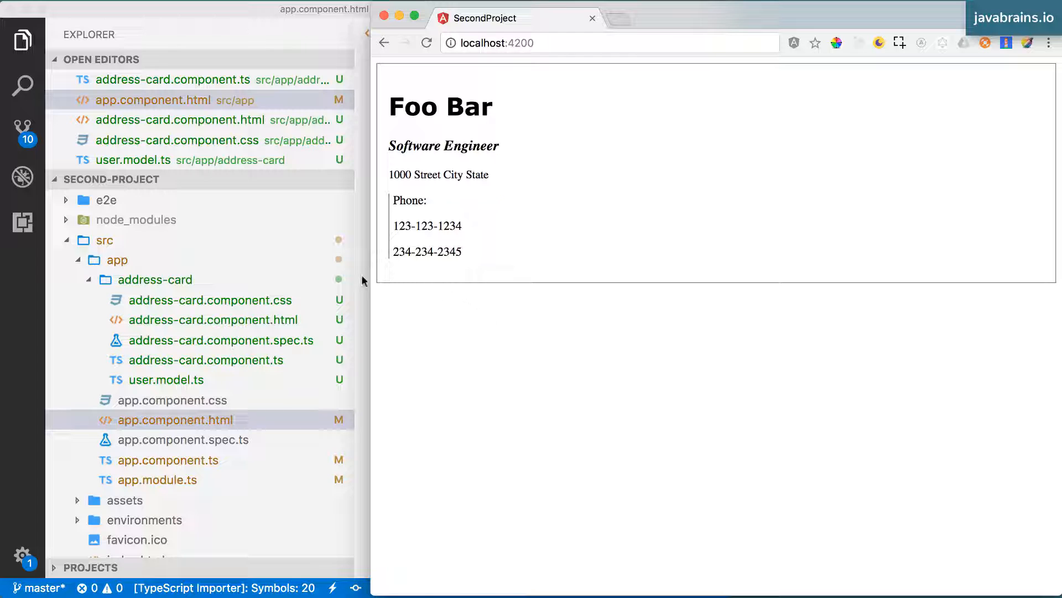
Open src/styles.css showing only its default comment, widening the editor to read the full line
{"action": "left_click", "coordinate": [210, 299]}
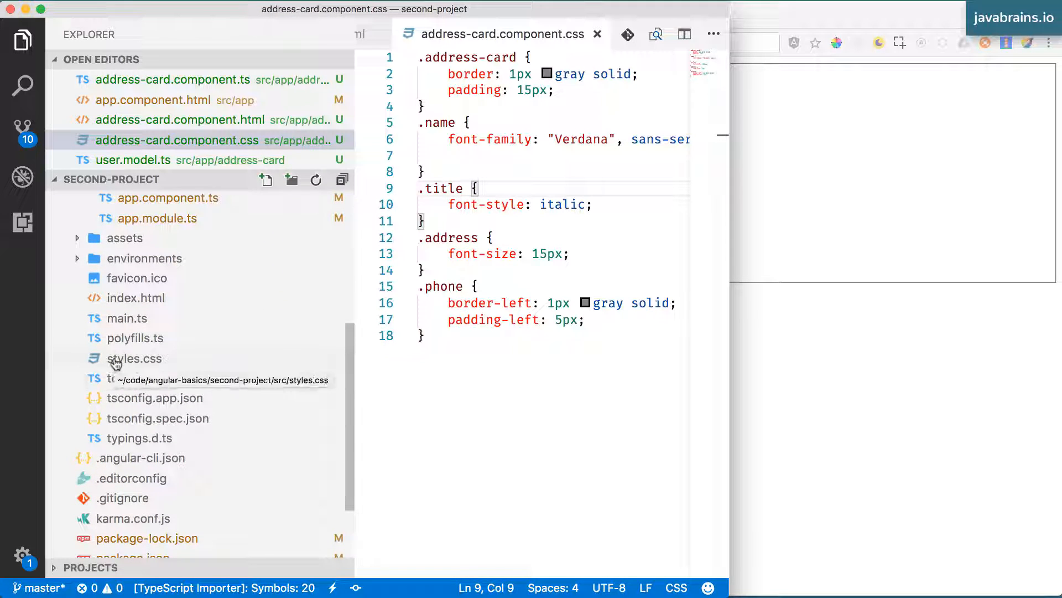
{"action": "mouse_move", "coordinate": [137, 363]}
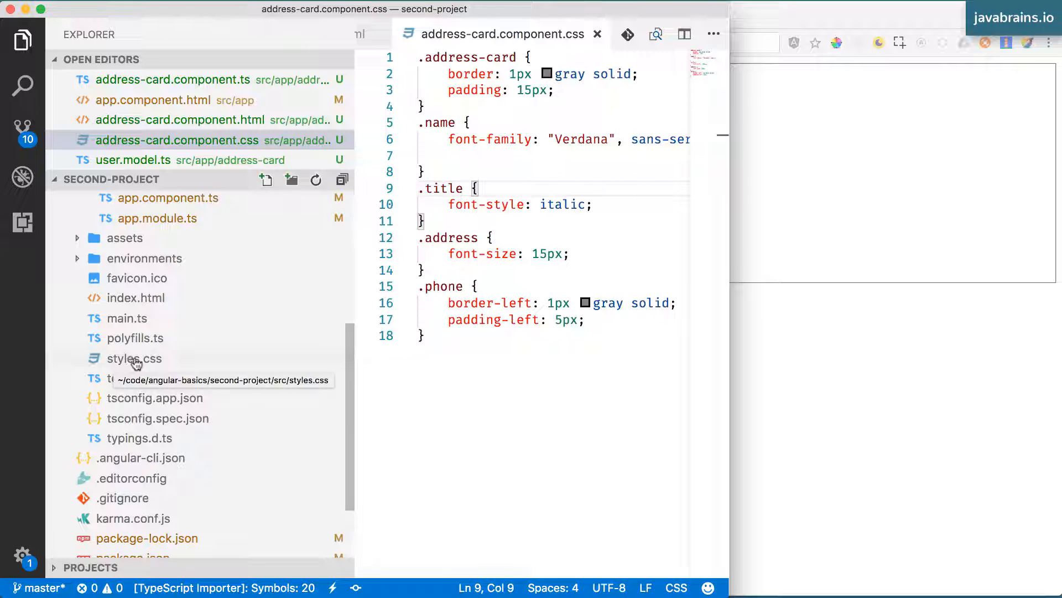
{"action": "left_click", "coordinate": [133, 359]}
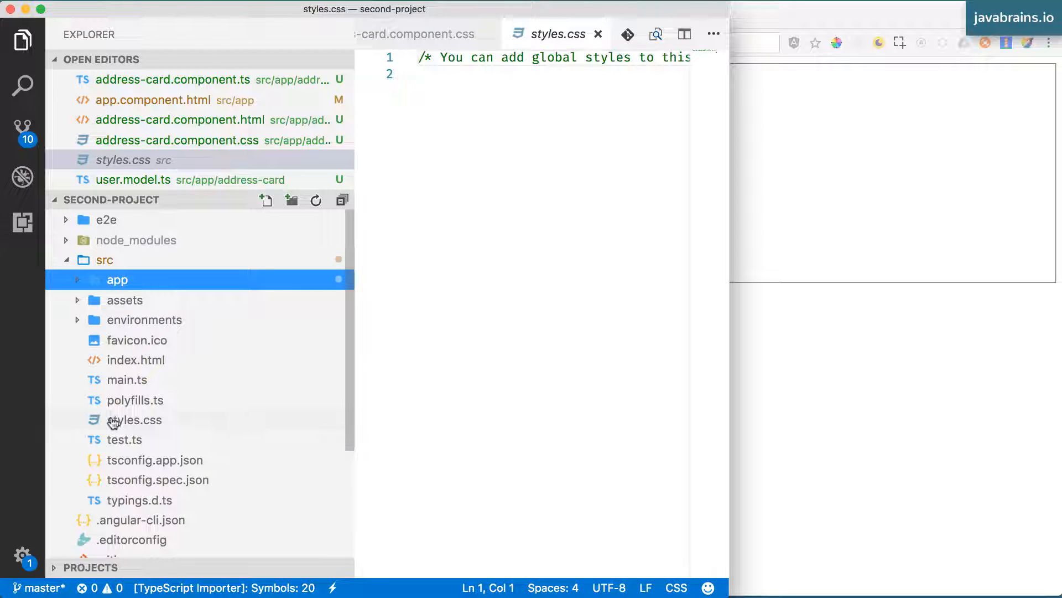
{"action": "left_click", "coordinate": [104, 259]}
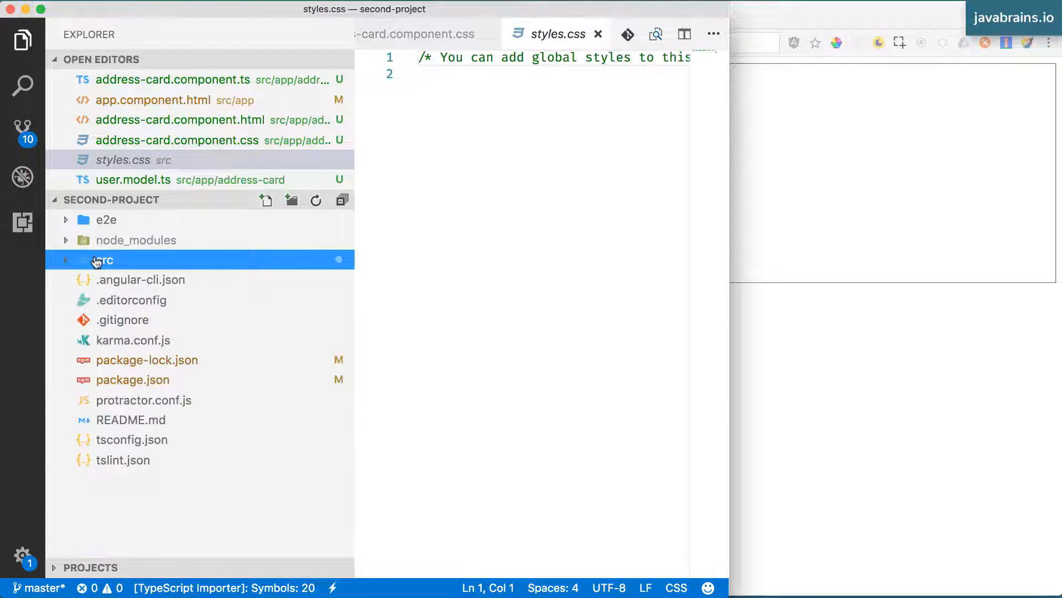
{"action": "left_click", "coordinate": [99, 261]}
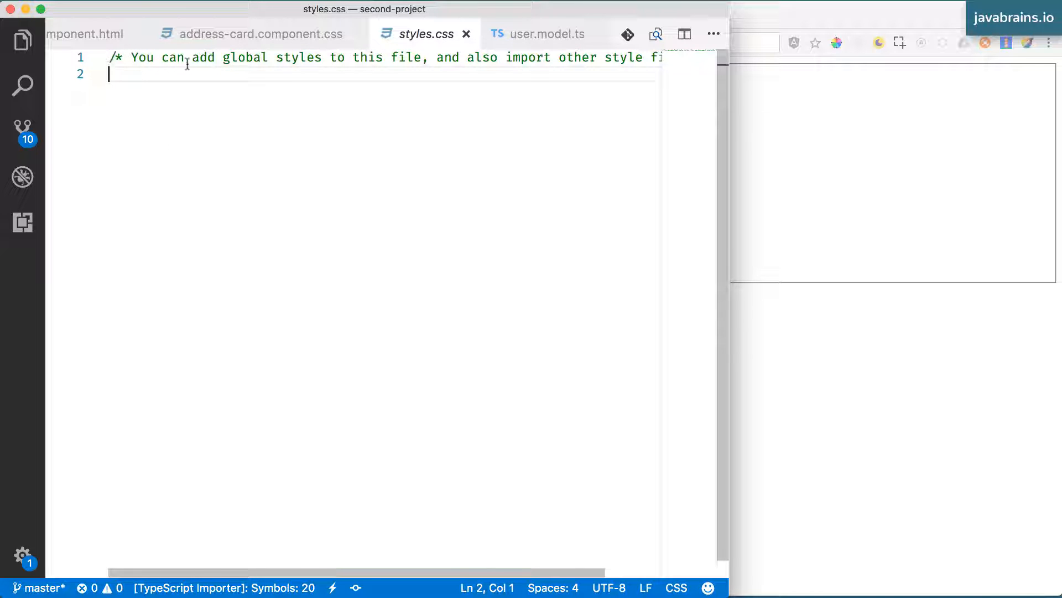
{"action": "scroll", "scroll_direction": "right", "scroll_amount": 3}
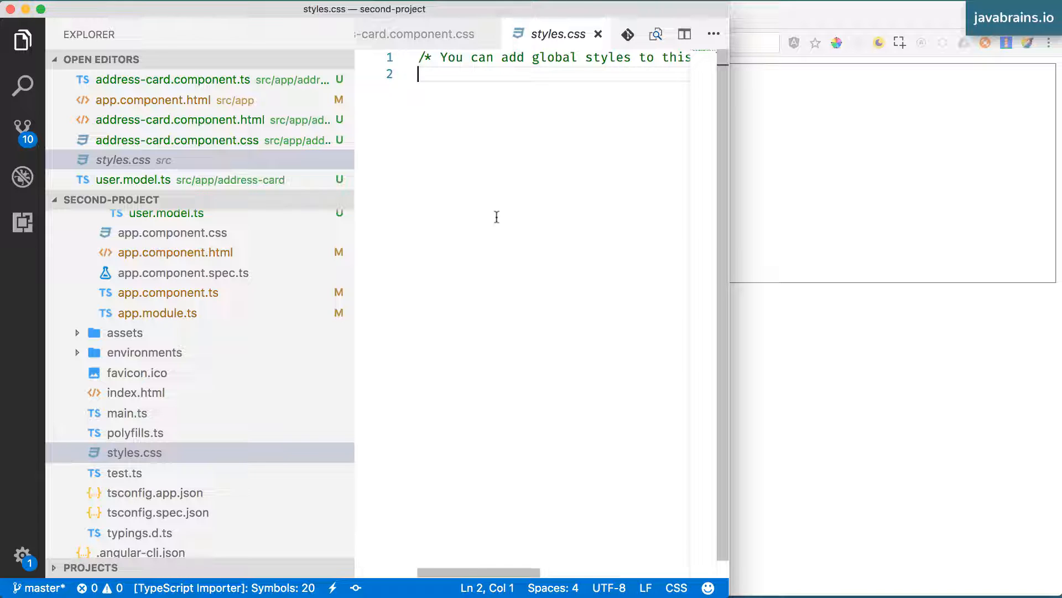
{"action": "mouse_move", "coordinate": [490, 177]}
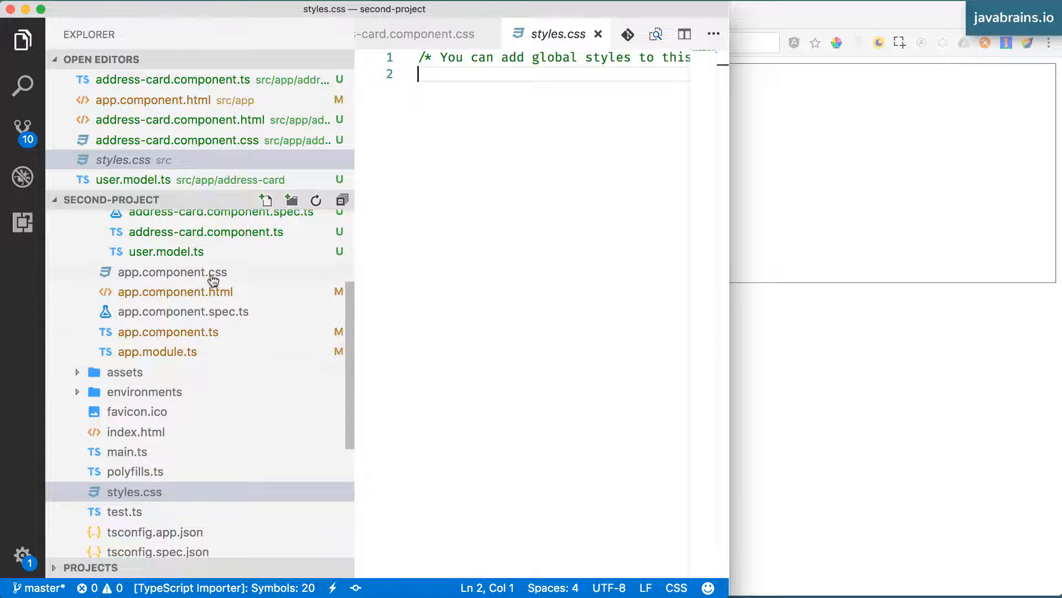
Open the empty app.component.css stylesheet under src/app
{"action": "left_click", "coordinate": [171, 272]}
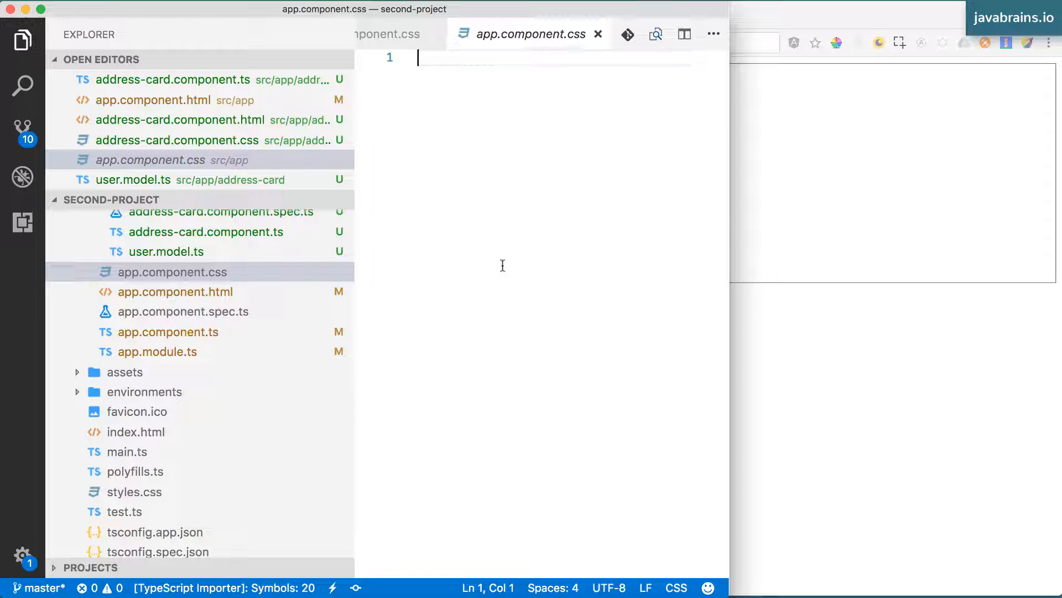
{"action": "mouse_move", "coordinate": [506, 230]}
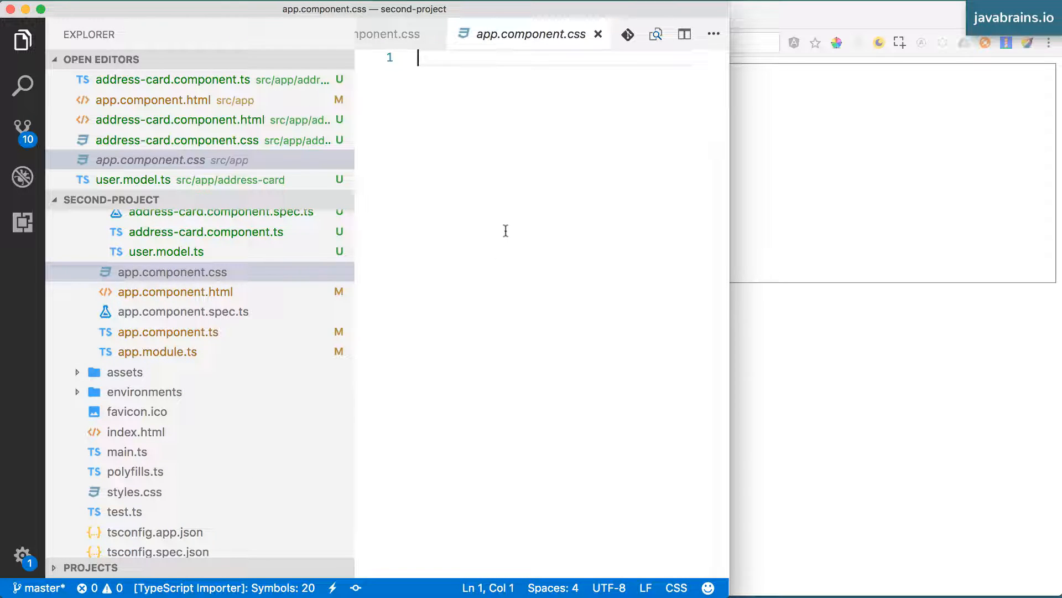
{"action": "mouse_move", "coordinate": [529, 200]}
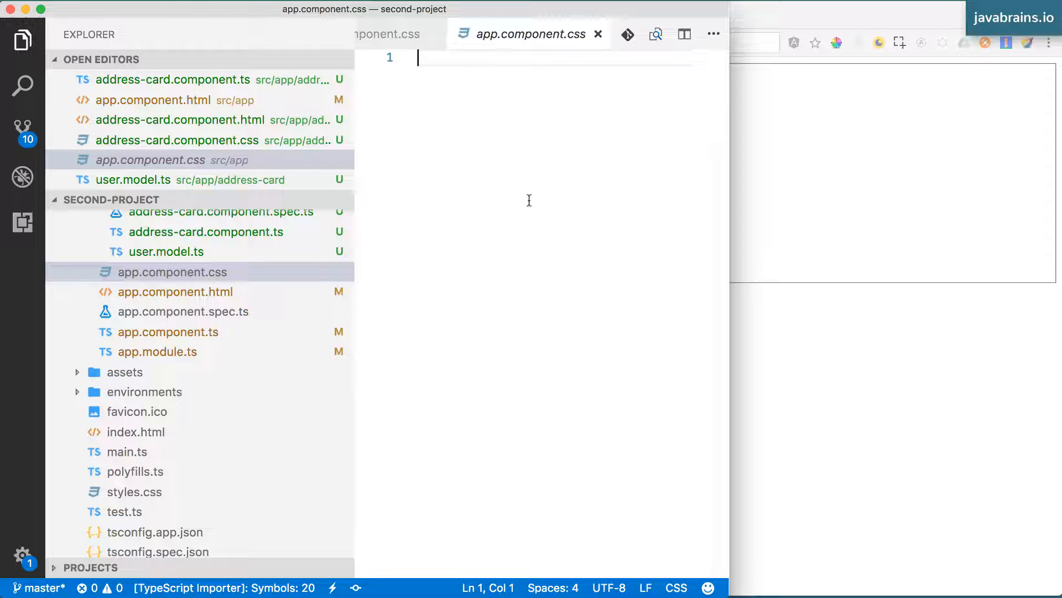